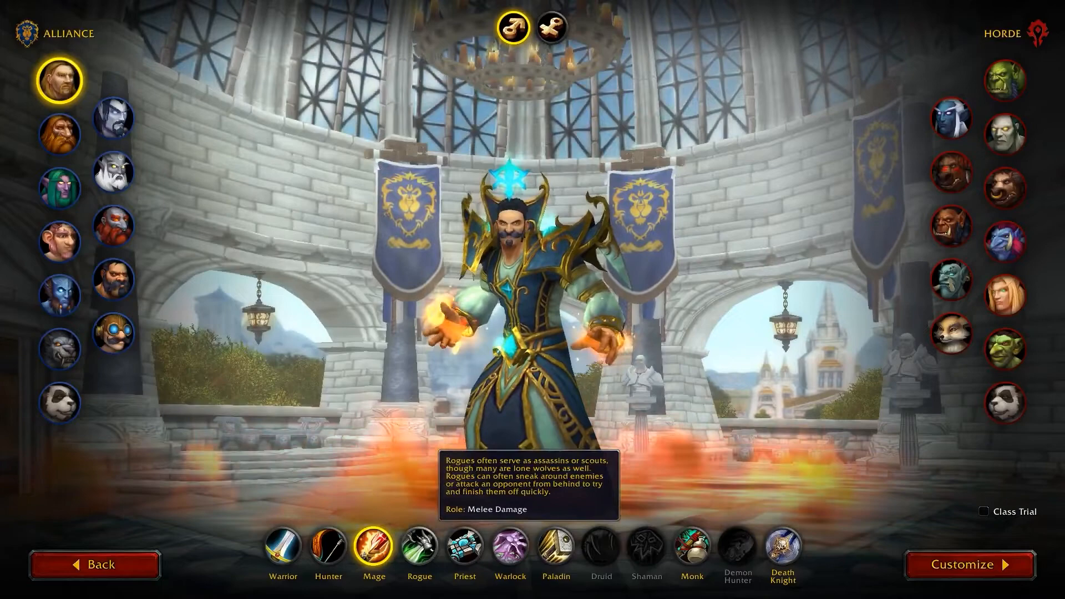
Watch the game clips, then open the treasure chest in the chest demo.
{"action": "left_click", "coordinate": [420, 547]}
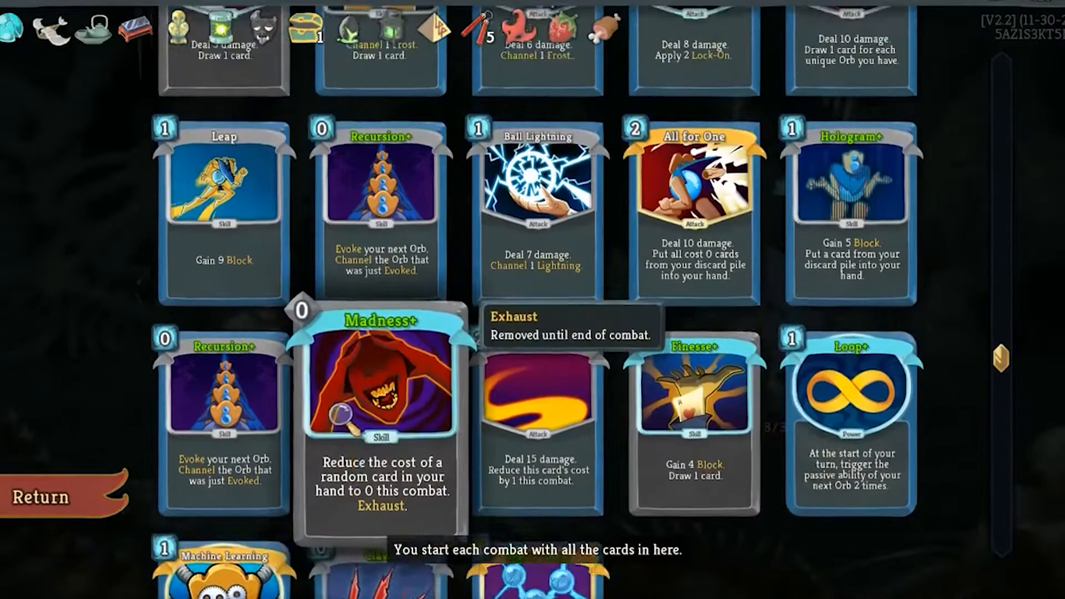
{"action": "left_click", "coordinate": [39, 498]}
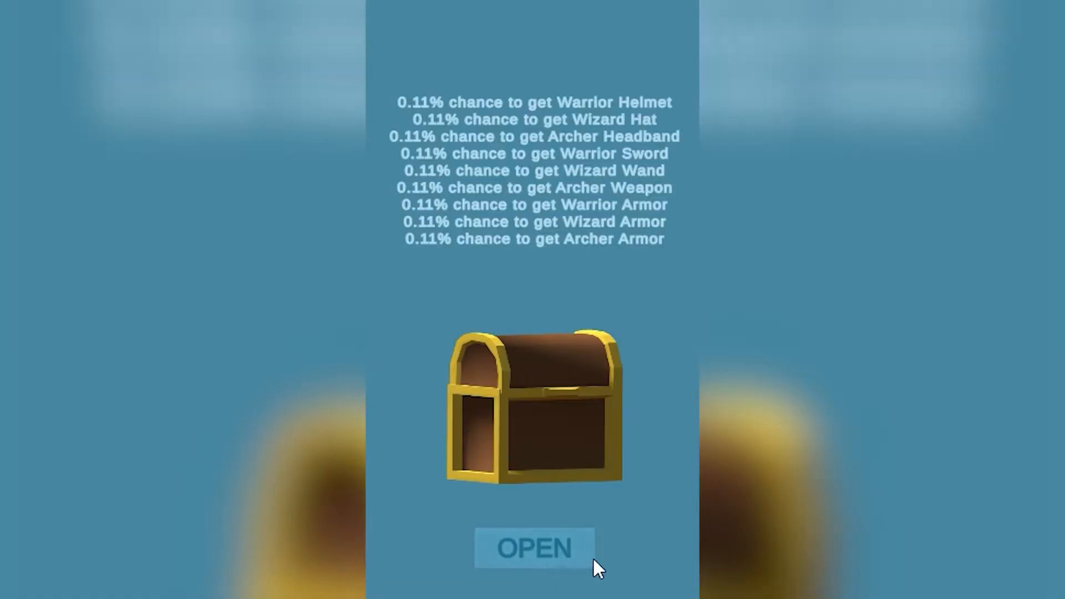
{"action": "left_click", "coordinate": [534, 547]}
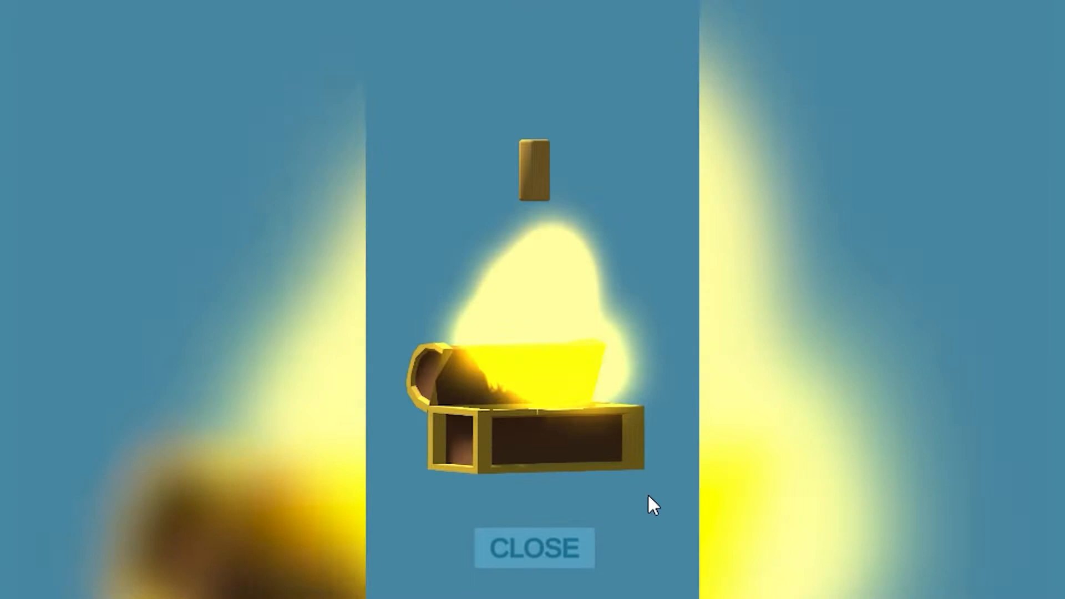
{"action": "left_click", "coordinate": [534, 548]}
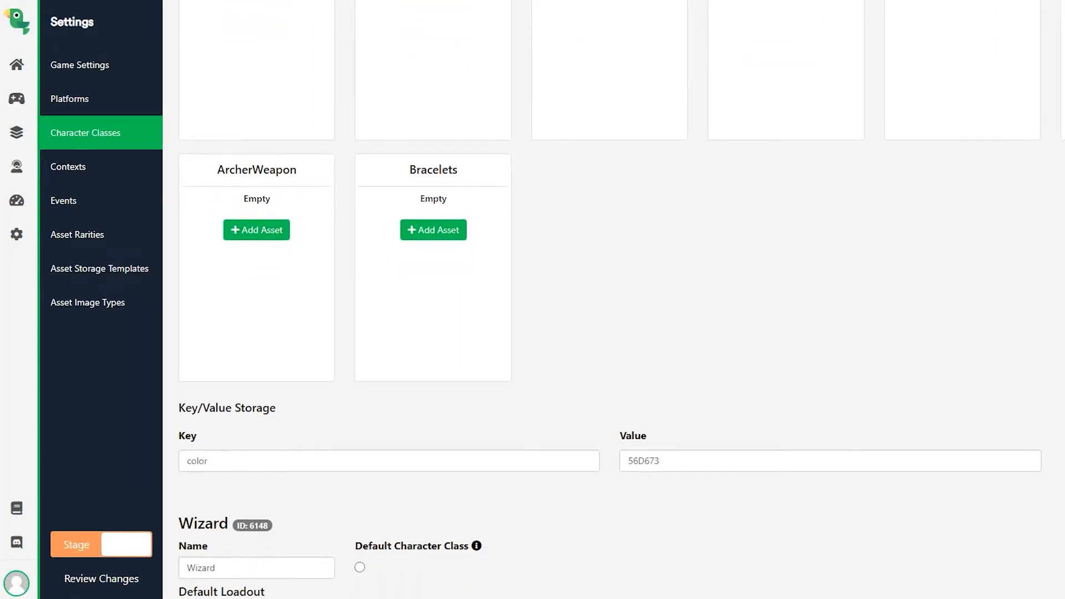
Scroll through the Character Classes settings and return to the LootLocker home dashboard.
{"action": "scroll", "scroll_direction": "down", "scroll_amount": 3}
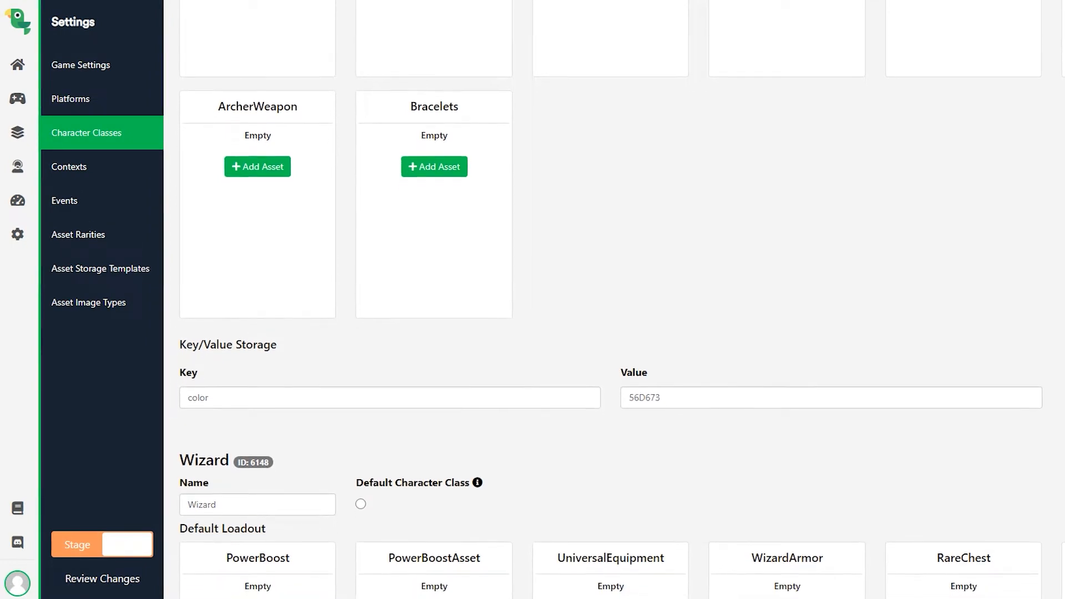
{"action": "scroll", "scroll_direction": "down", "scroll_amount": 3}
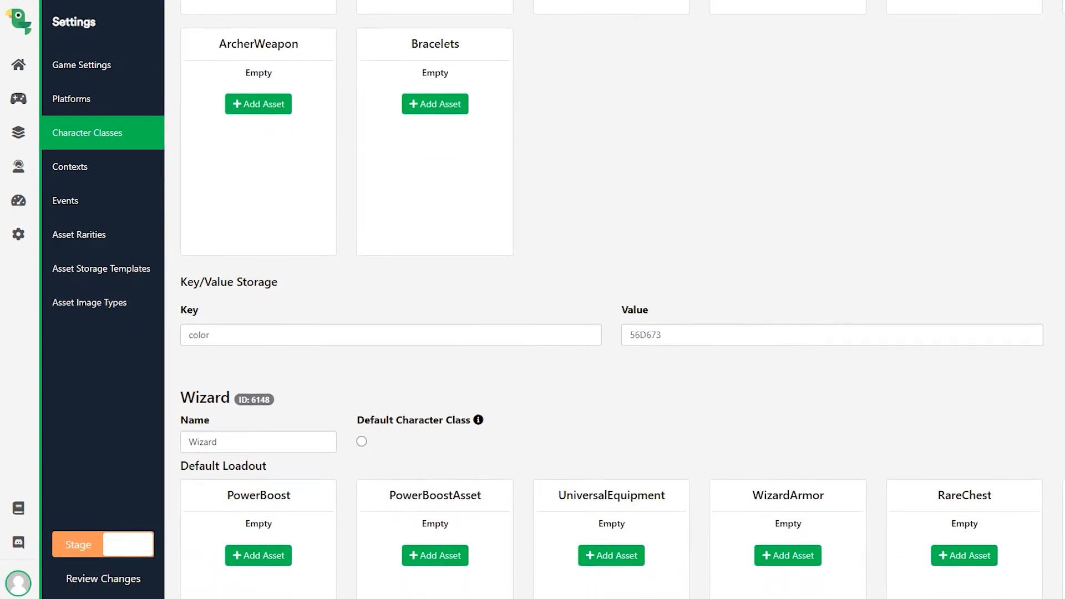
{"action": "left_click", "coordinate": [18, 58]}
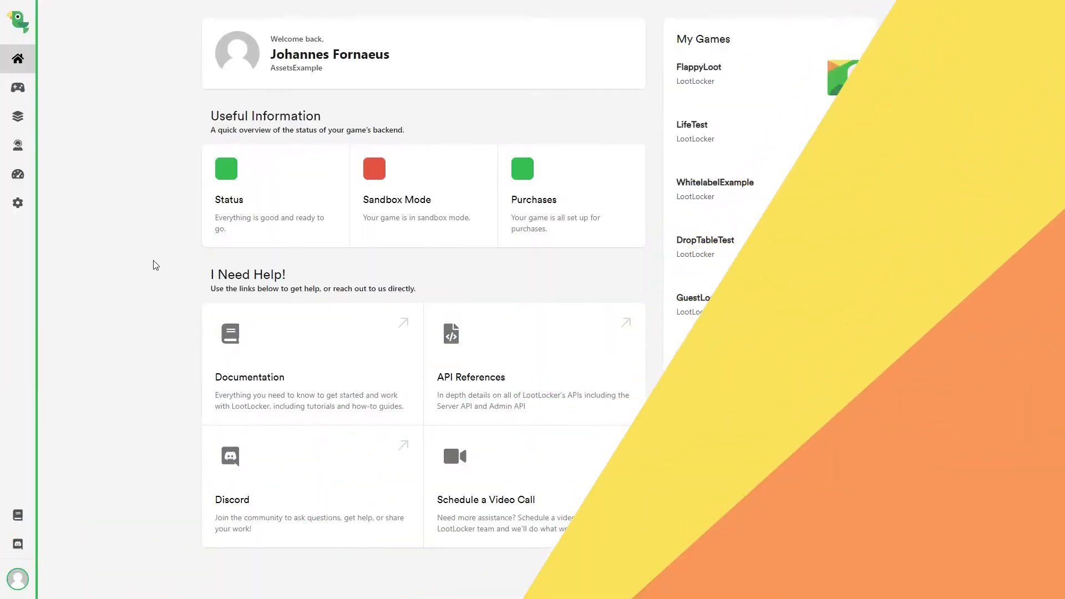
Open Settings > Character Classes and scroll through the Archer, Wizard and Warrior loadouts.
{"action": "left_click", "coordinate": [18, 202]}
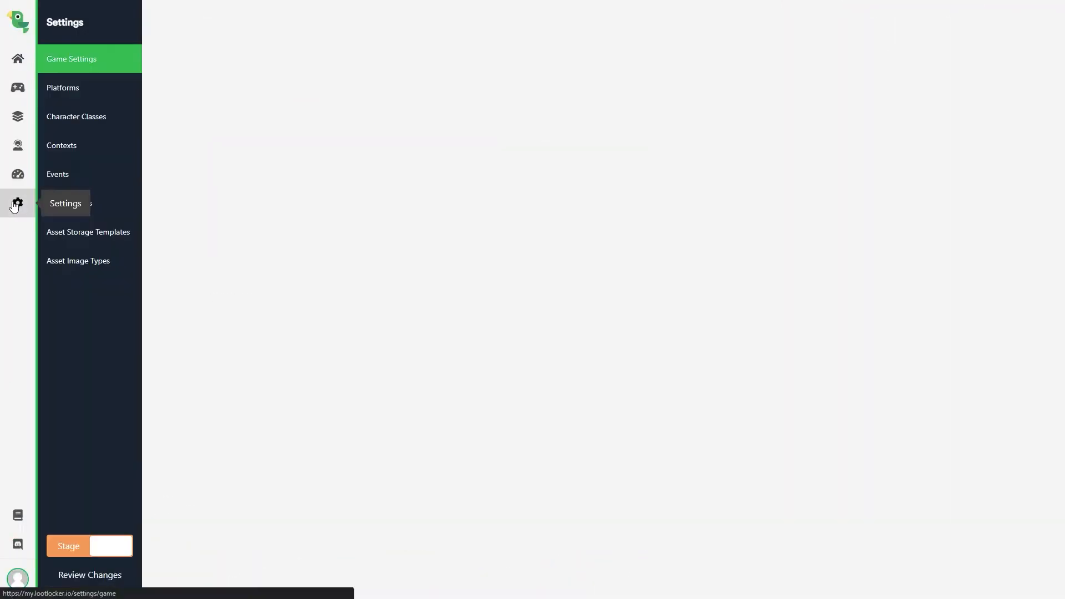
{"action": "left_click", "coordinate": [76, 116]}
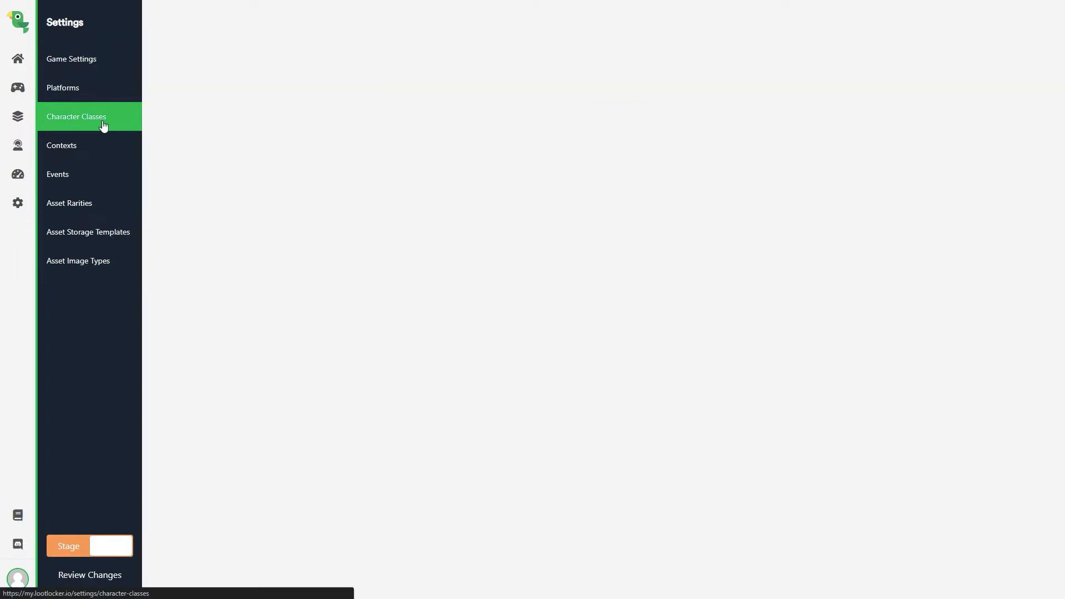
{"action": "left_click", "coordinate": [76, 116]}
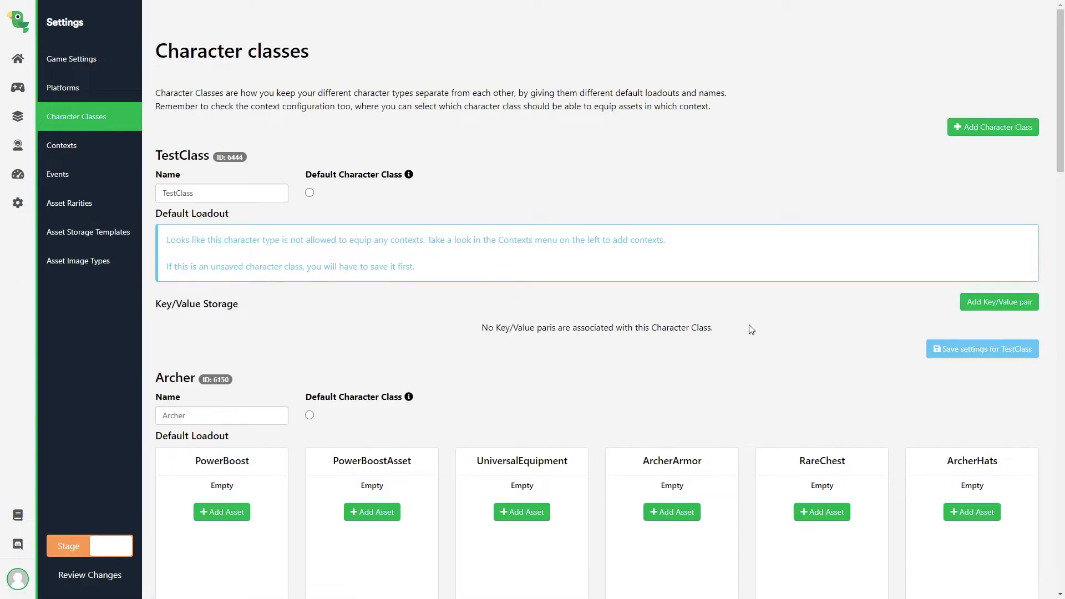
{"action": "scroll", "scroll_direction": "down", "scroll_amount": 3}
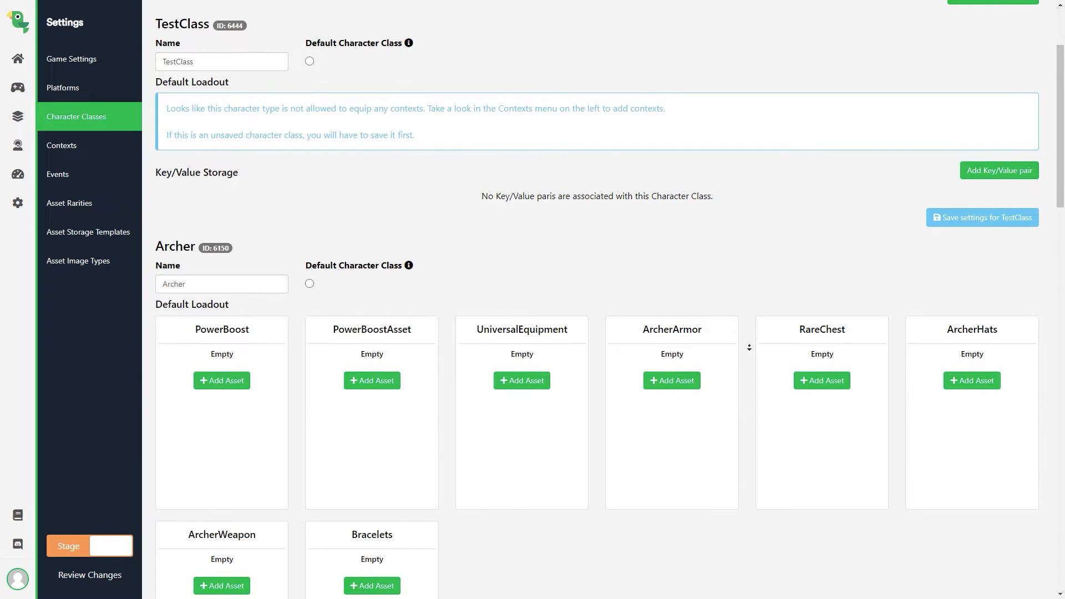
{"action": "scroll", "scroll_direction": "down", "scroll_amount": 3}
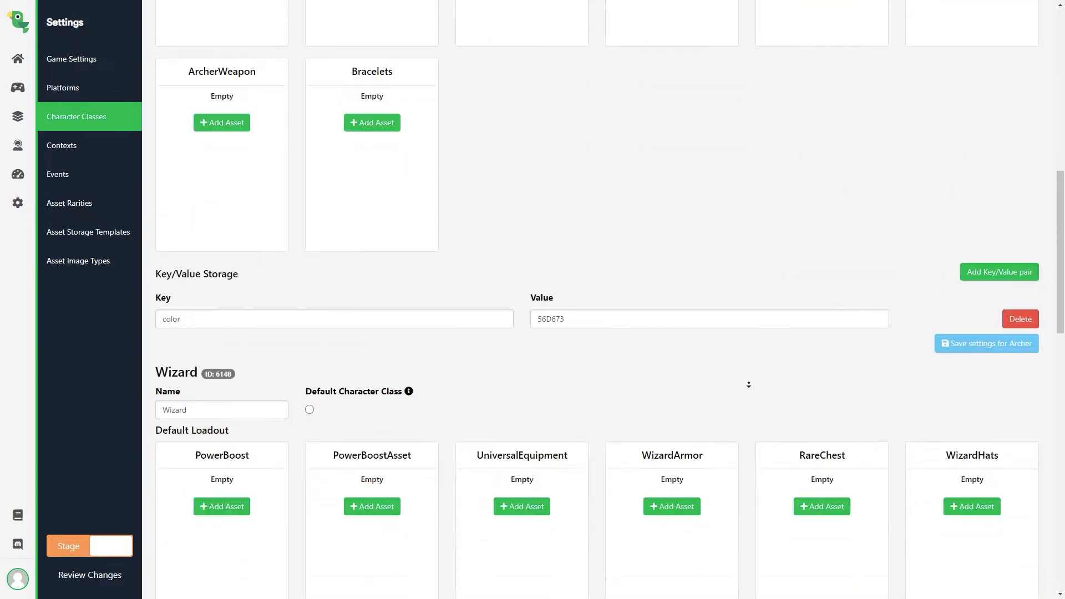
{"action": "scroll", "scroll_direction": "down", "scroll_amount": 3}
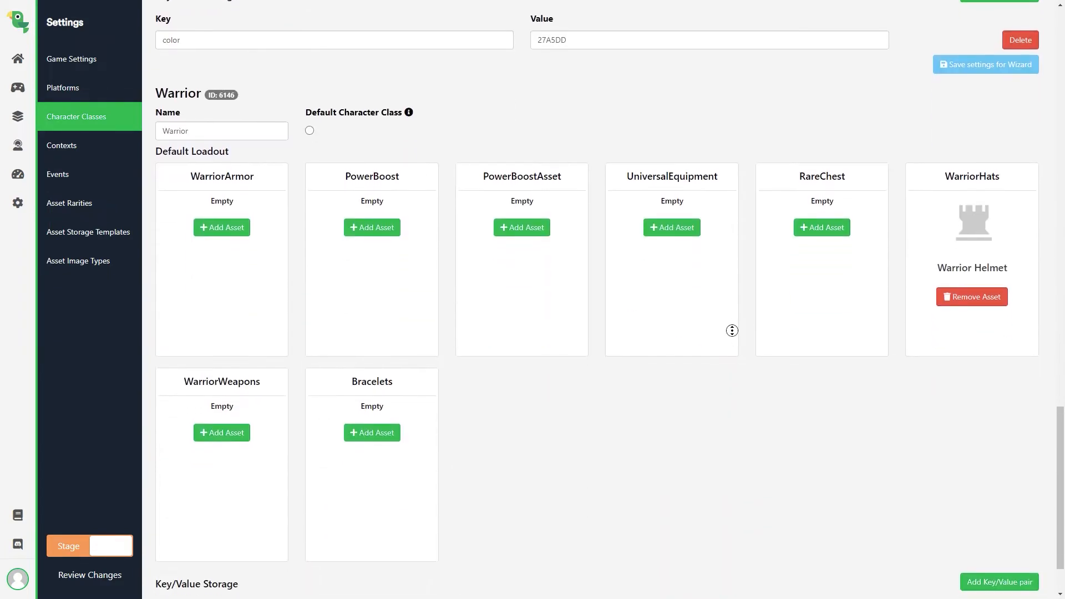
{"action": "mouse_move", "coordinate": [822, 227]}
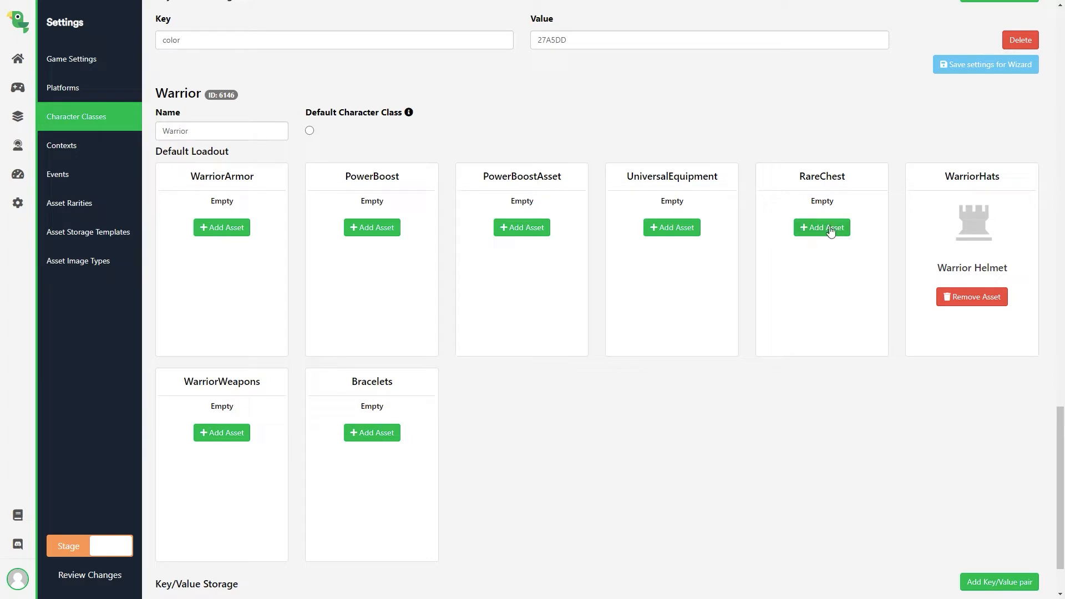
{"action": "mouse_move", "coordinate": [1050, 254]}
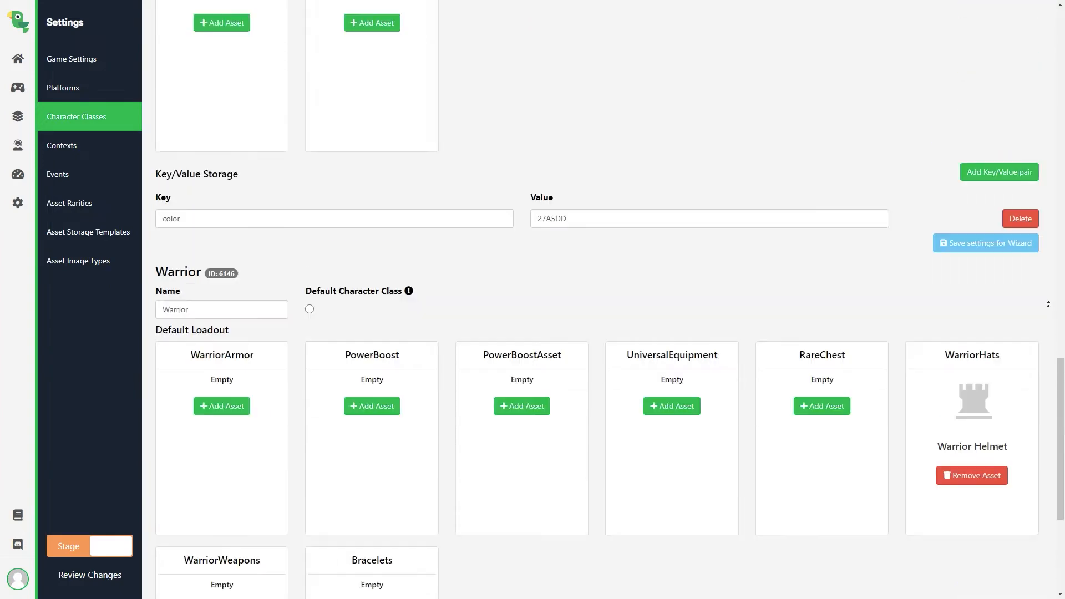
{"action": "scroll", "scroll_direction": "down", "scroll_amount": 3}
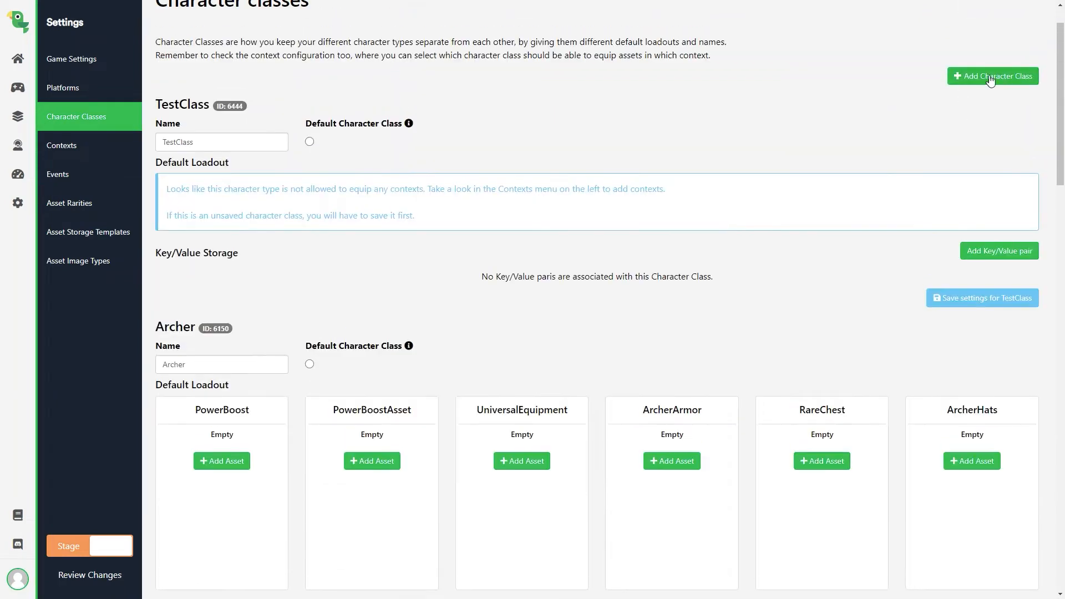
Add a Thief character class with a color key set to E0E333 and save it.
{"action": "left_click", "coordinate": [992, 75]}
{"action": "type", "text": "Thief"}
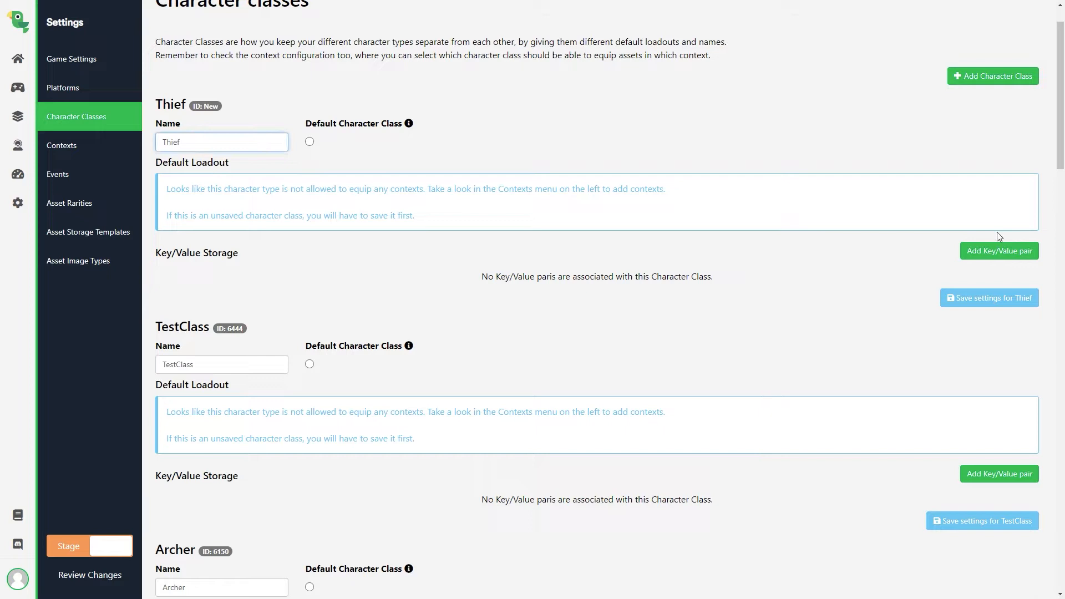
{"action": "type", "text": "color"}
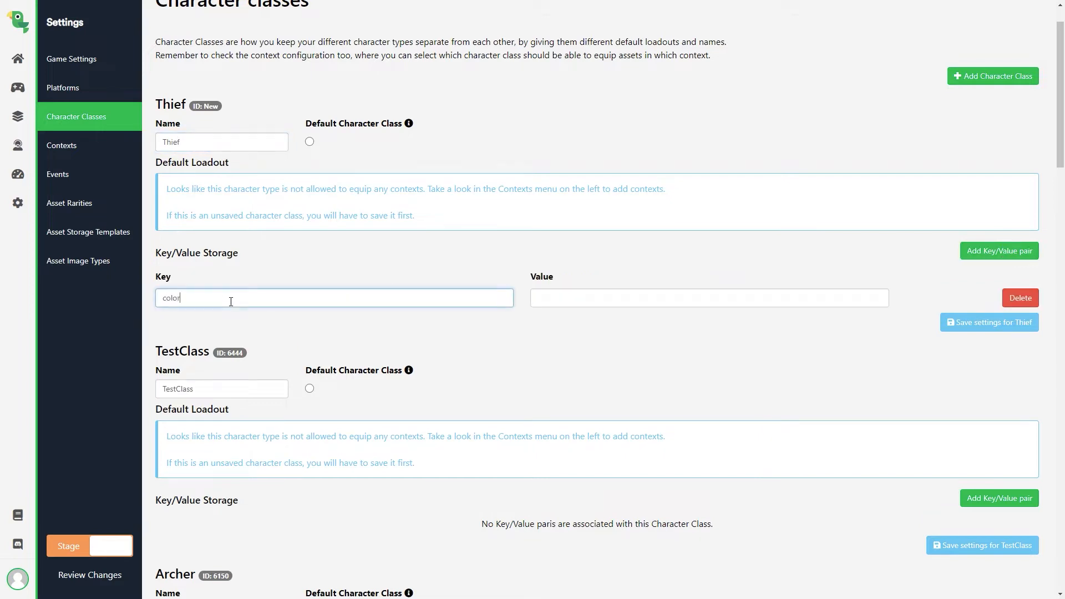
{"action": "type", "text": "E0E333"}
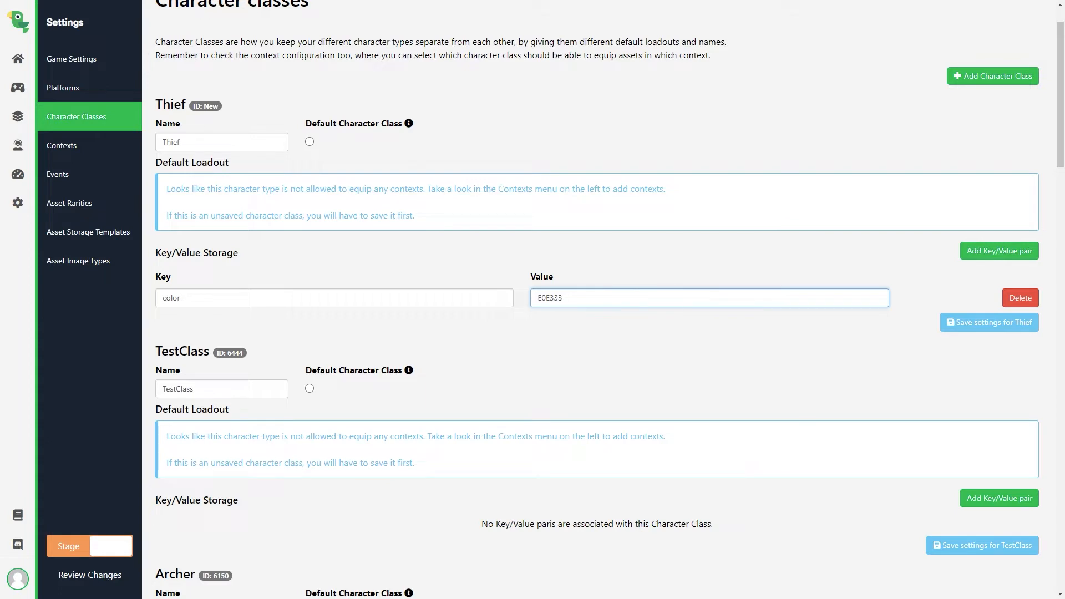
{"action": "left_click", "coordinate": [679, 297]}
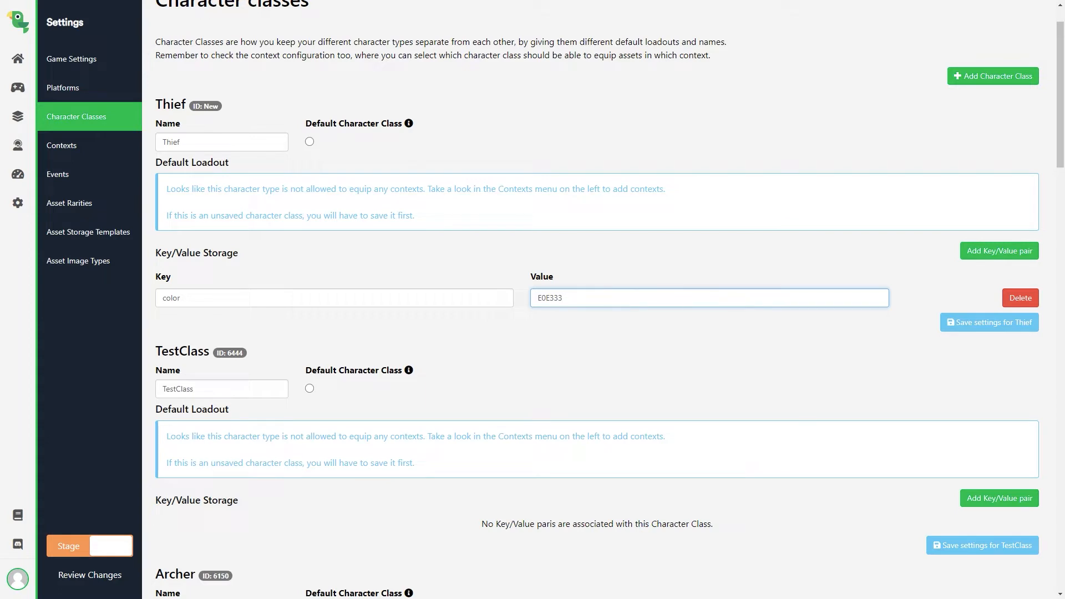
{"action": "left_click", "coordinate": [989, 322]}
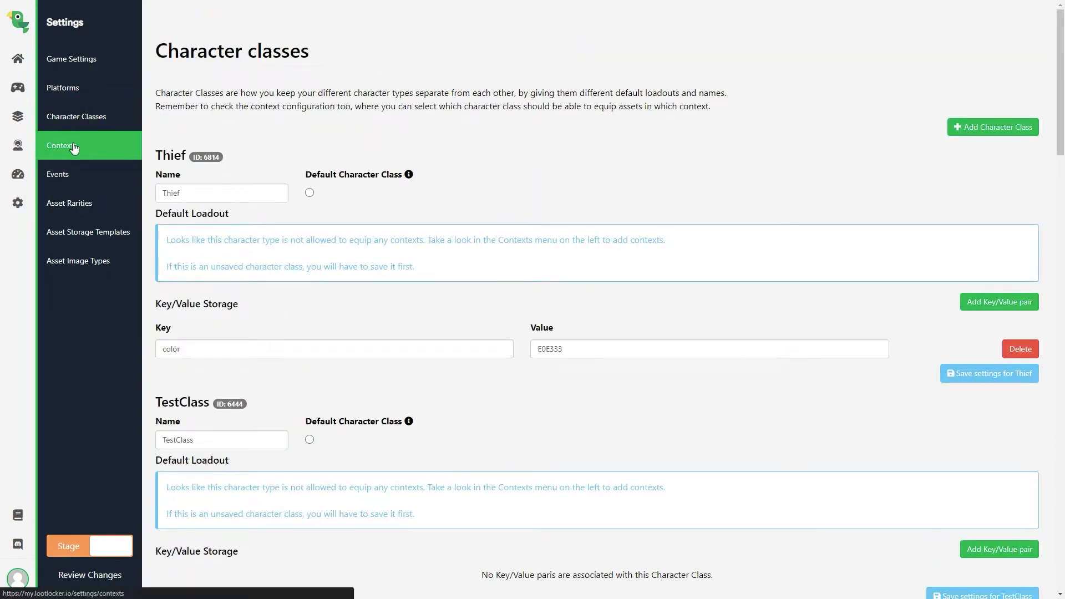
In Contexts settings, add a new context named ThiefWeapons.
{"action": "left_click", "coordinate": [61, 145]}
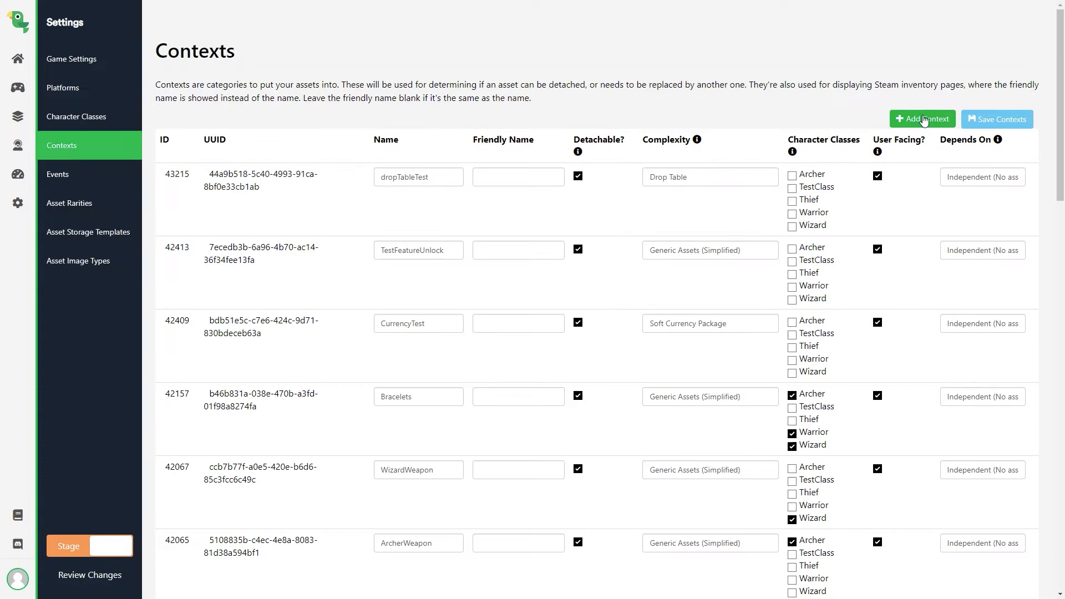
{"action": "left_click", "coordinate": [922, 119]}
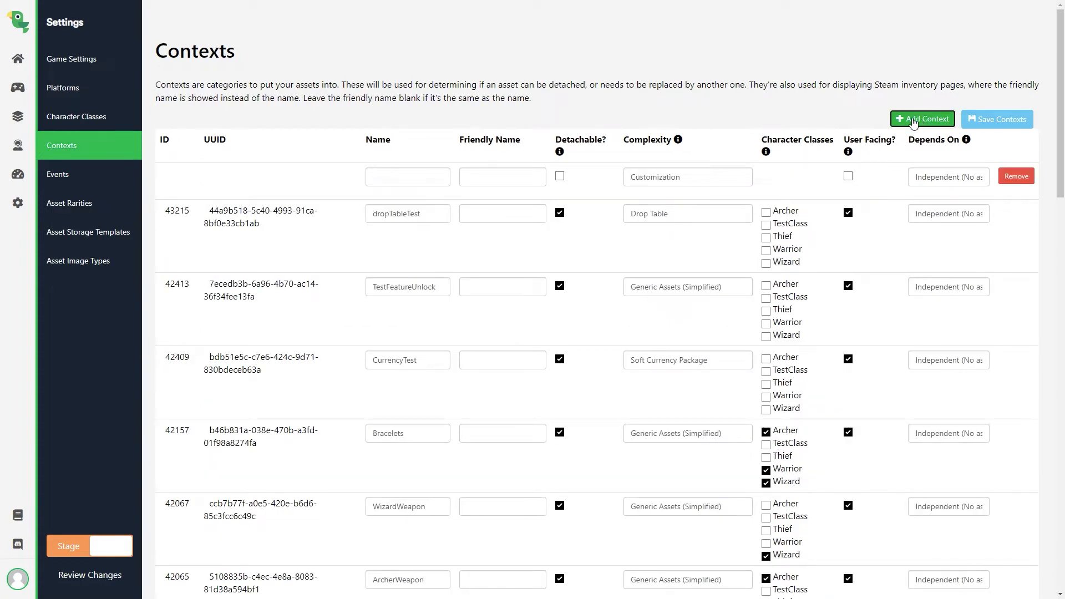
{"action": "type", "text": "ThiefWeapons"}
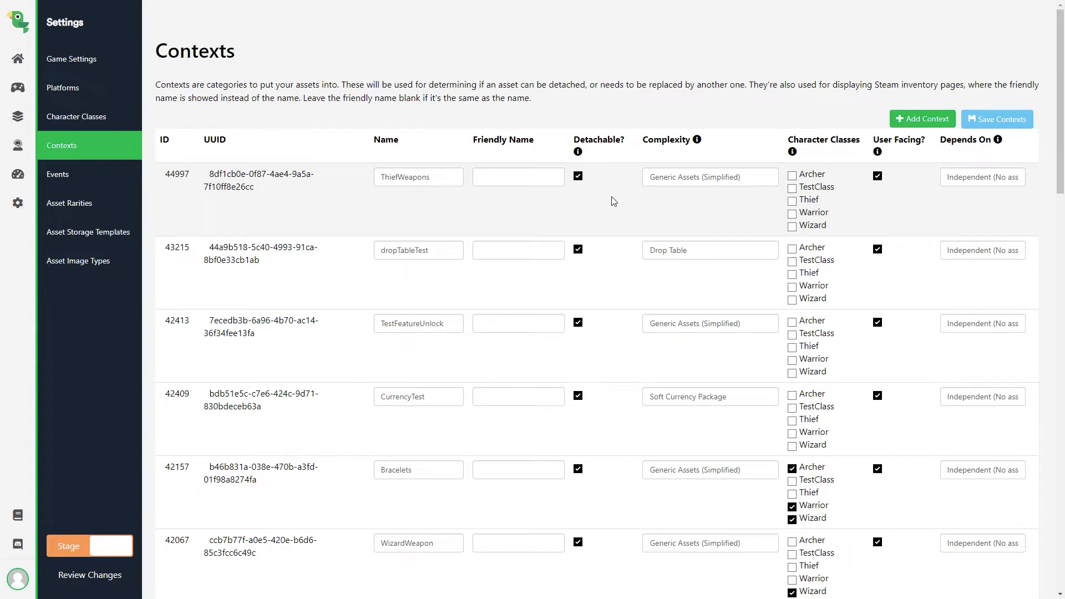
{"action": "mouse_move", "coordinate": [648, 205]}
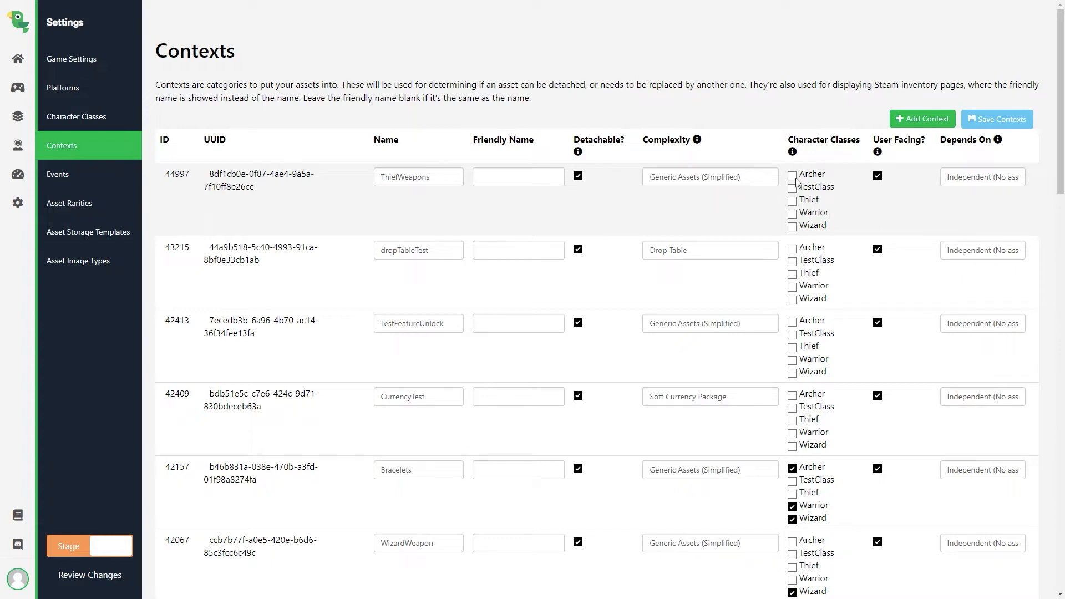
Tick the Thief character class checkbox for the ThiefWeapons context.
{"action": "left_click", "coordinate": [709, 176]}
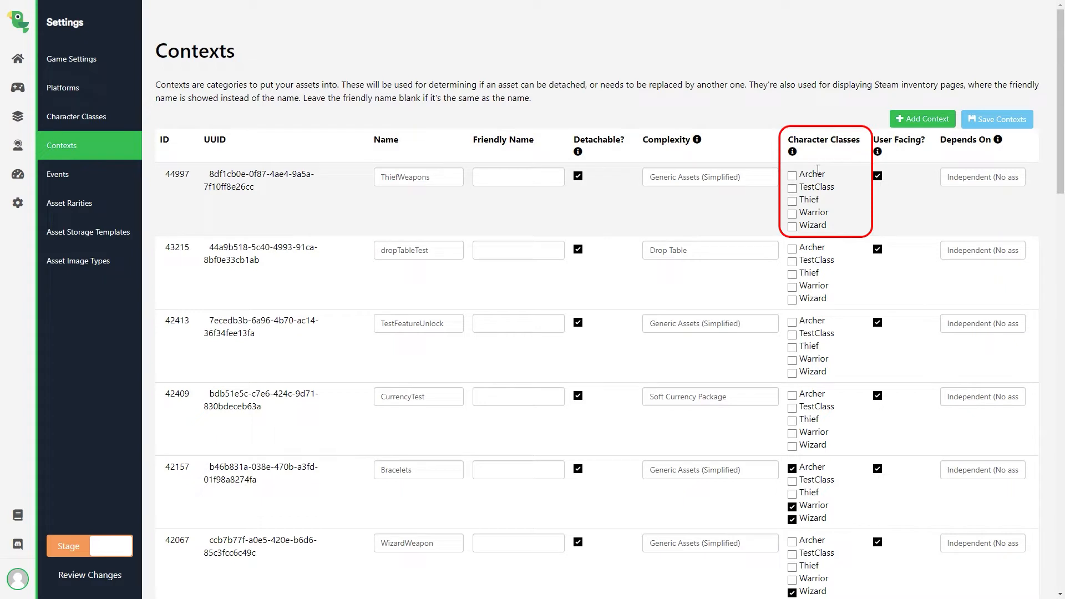
{"action": "mouse_move", "coordinate": [798, 202]}
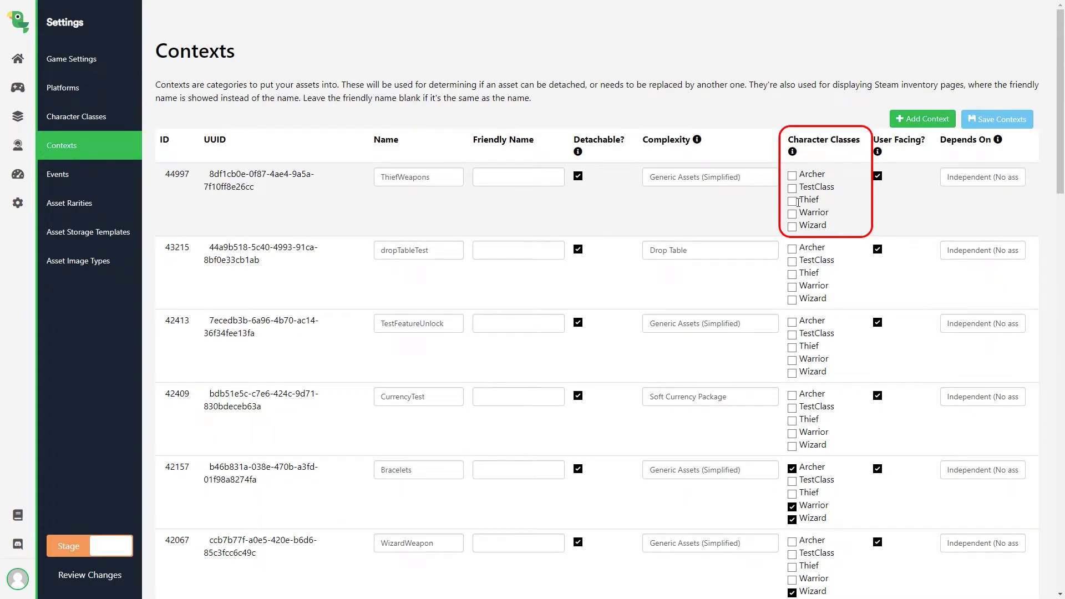
{"action": "left_click", "coordinate": [792, 200]}
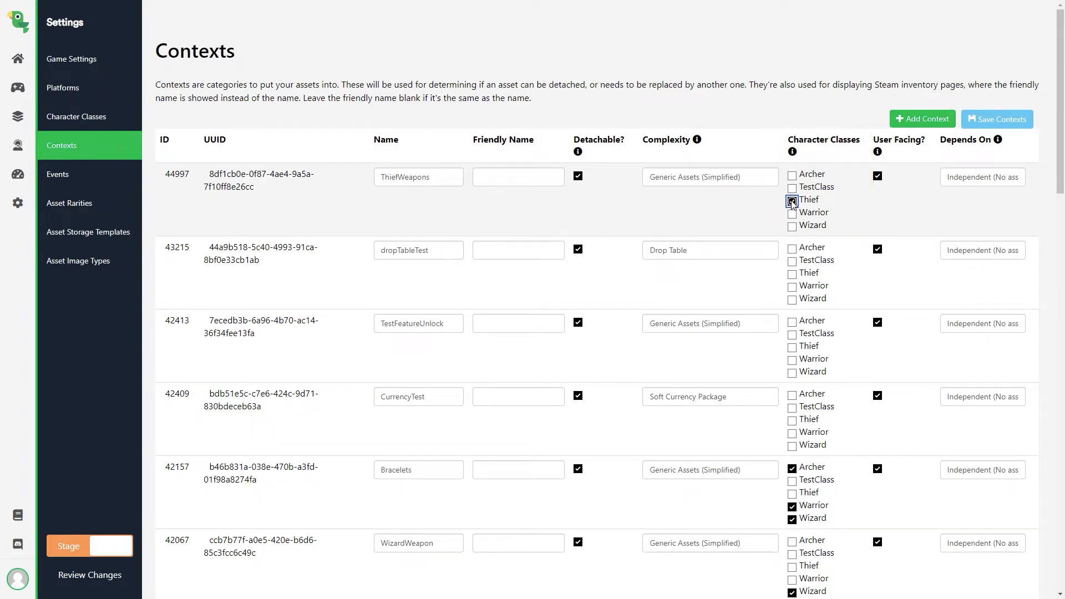
{"action": "left_click", "coordinate": [792, 200]}
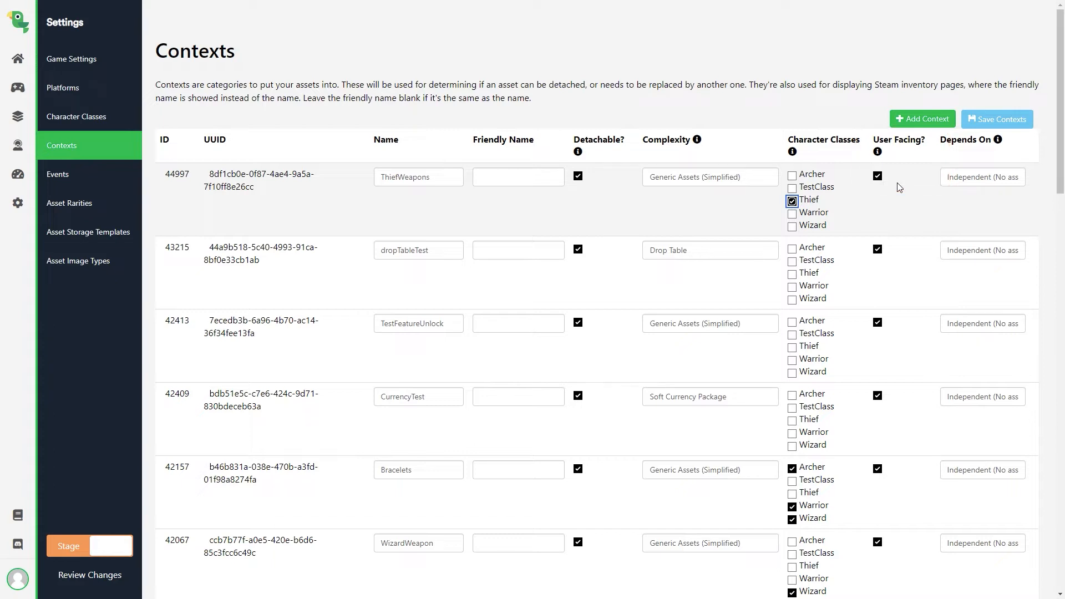
{"action": "mouse_move", "coordinate": [907, 196]}
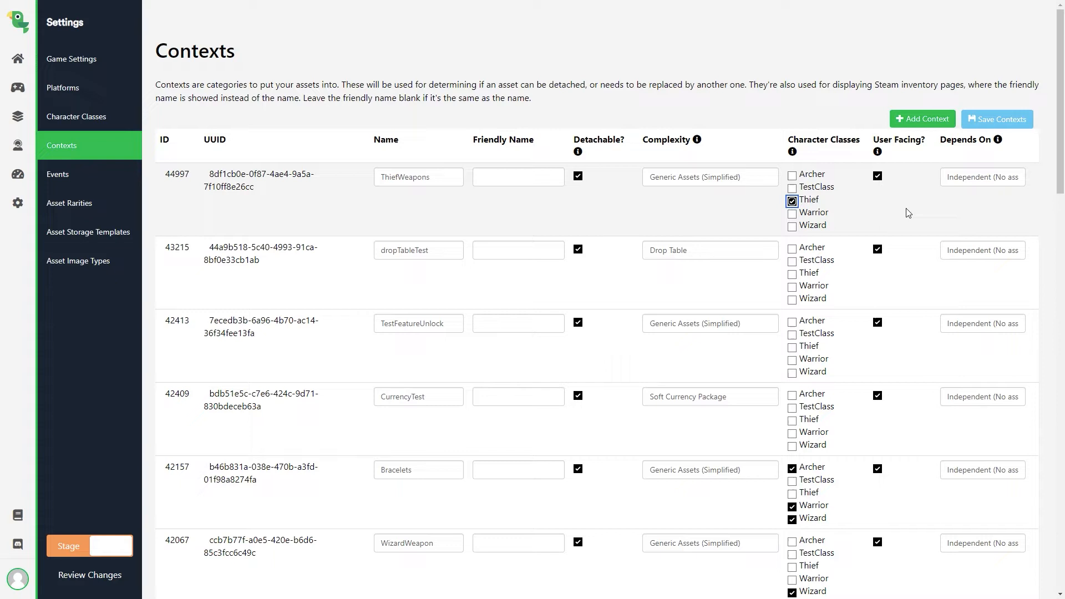
{"action": "mouse_move", "coordinate": [596, 224]}
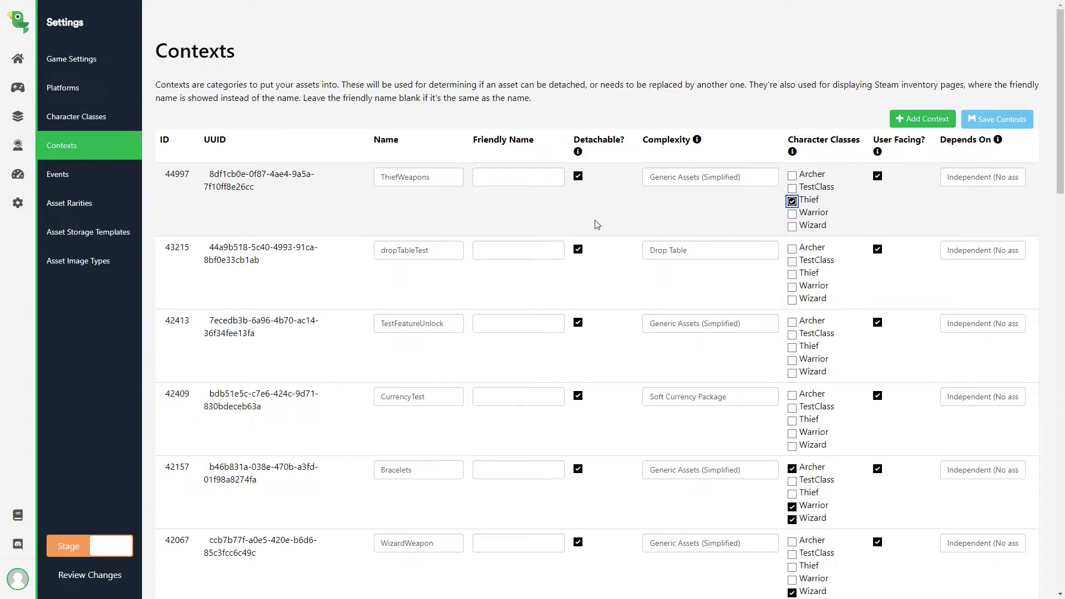
{"action": "mouse_move", "coordinate": [531, 223]}
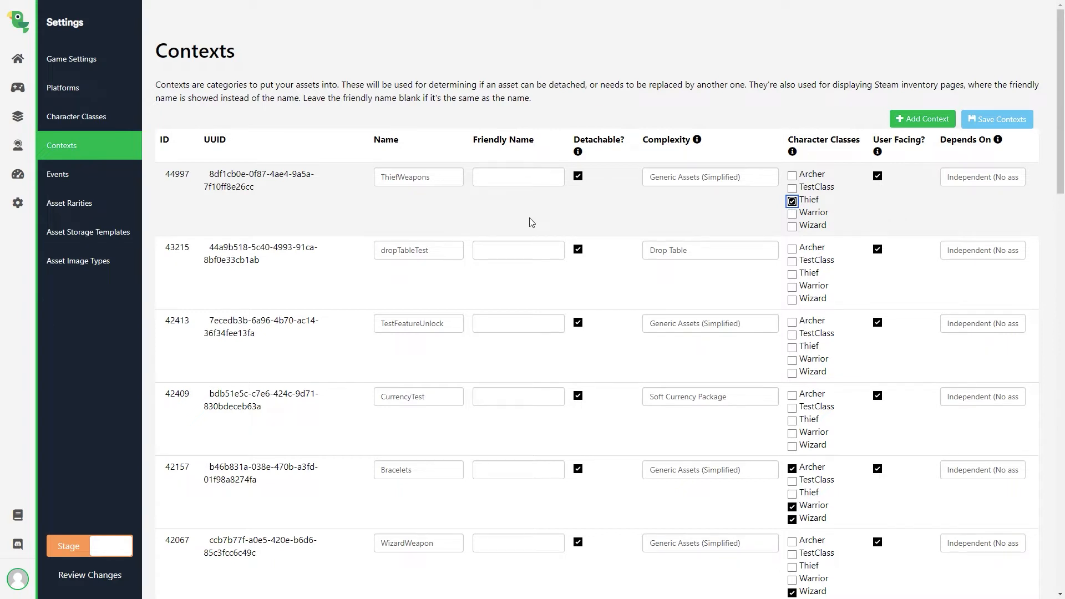
{"action": "mouse_move", "coordinate": [373, 218]}
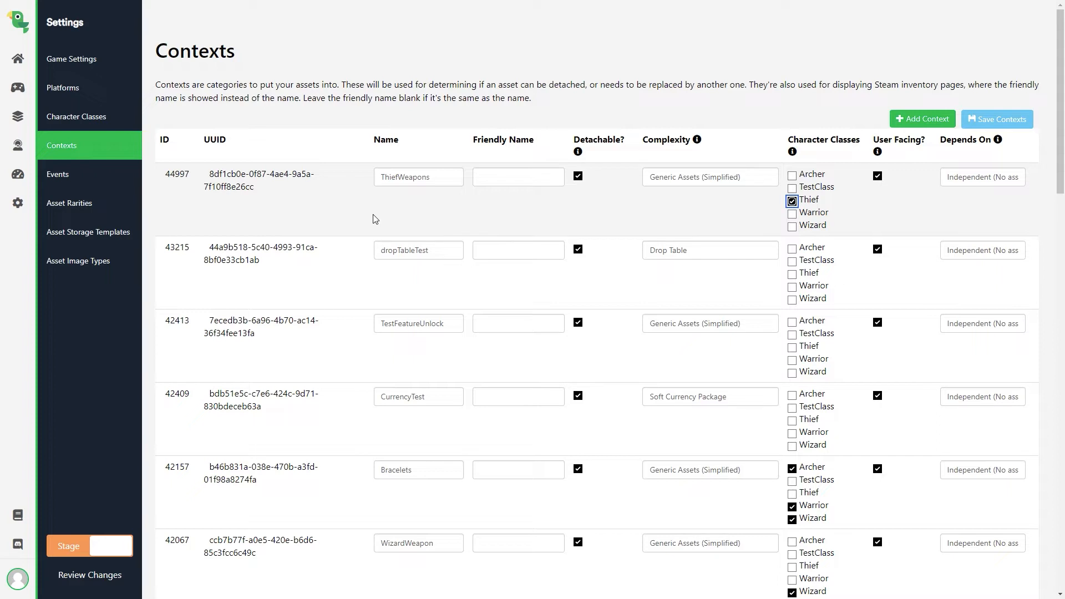
Create a ThiefDagger asset in the ThiefWeapons context and activate it.
{"action": "left_click", "coordinate": [17, 87]}
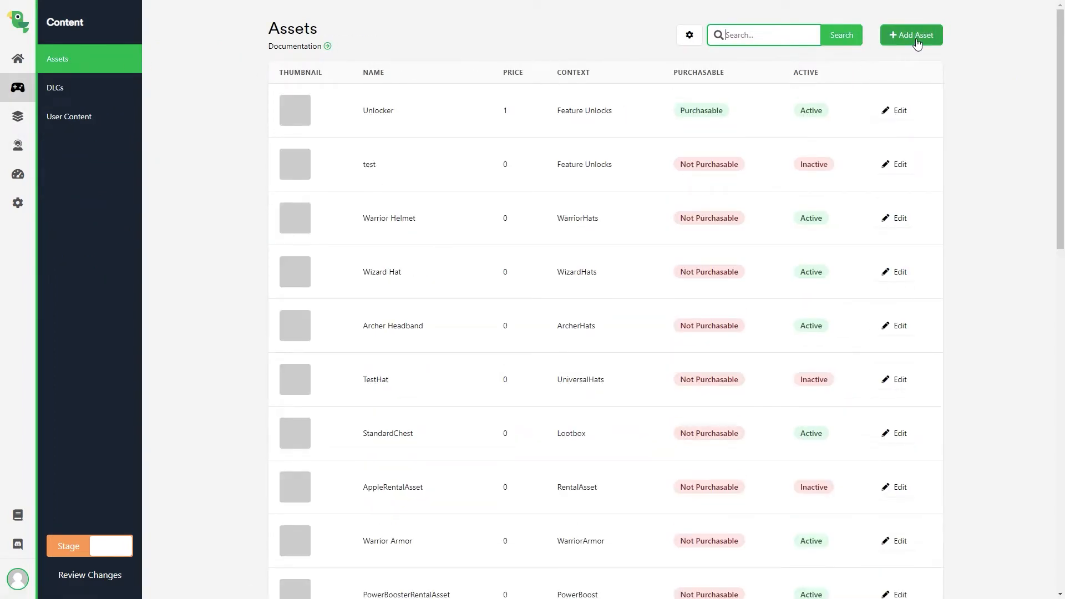
{"action": "left_click", "coordinate": [911, 34]}
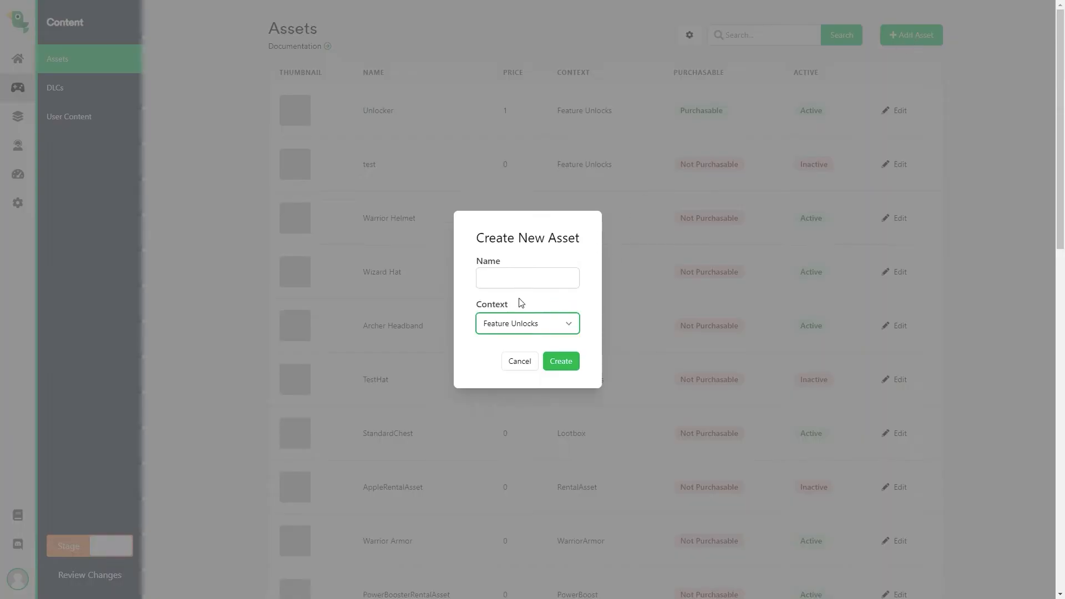
{"action": "type", "text": "Thief"}
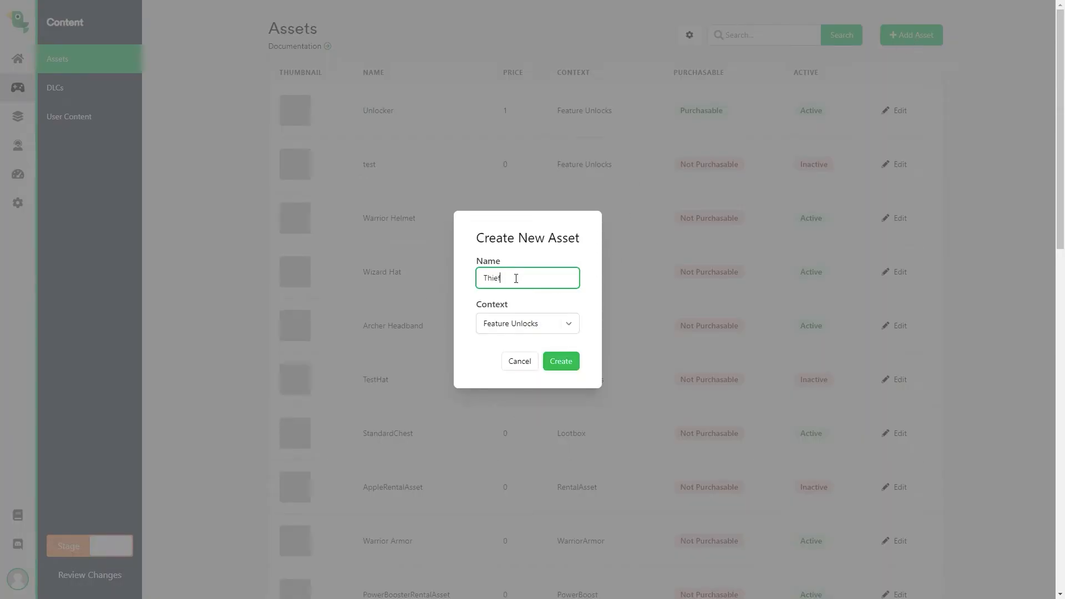
{"action": "left_click", "coordinate": [527, 323]}
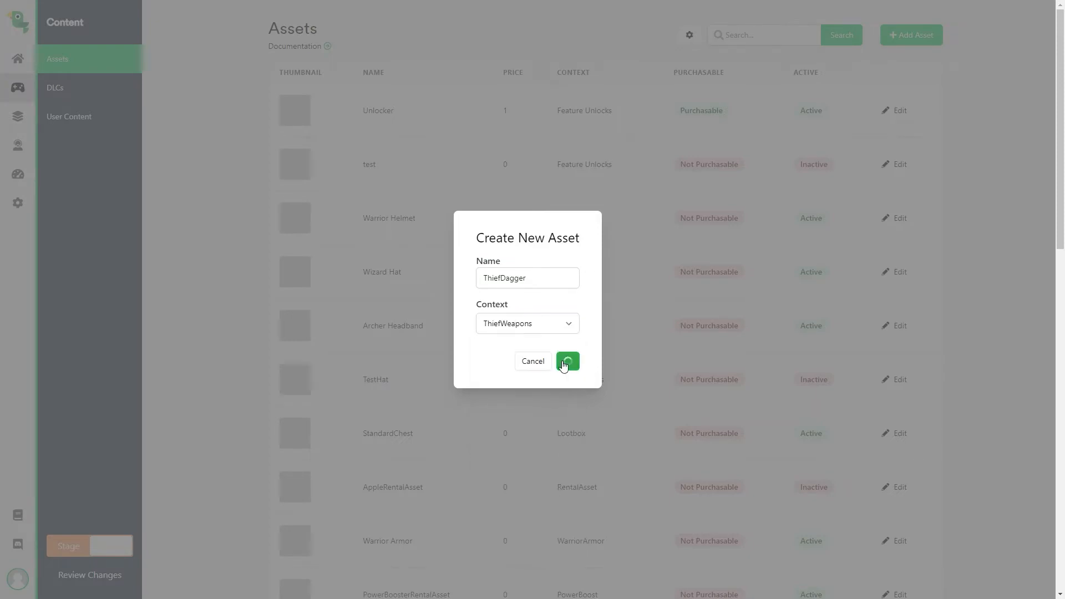
{"action": "left_click", "coordinate": [567, 360]}
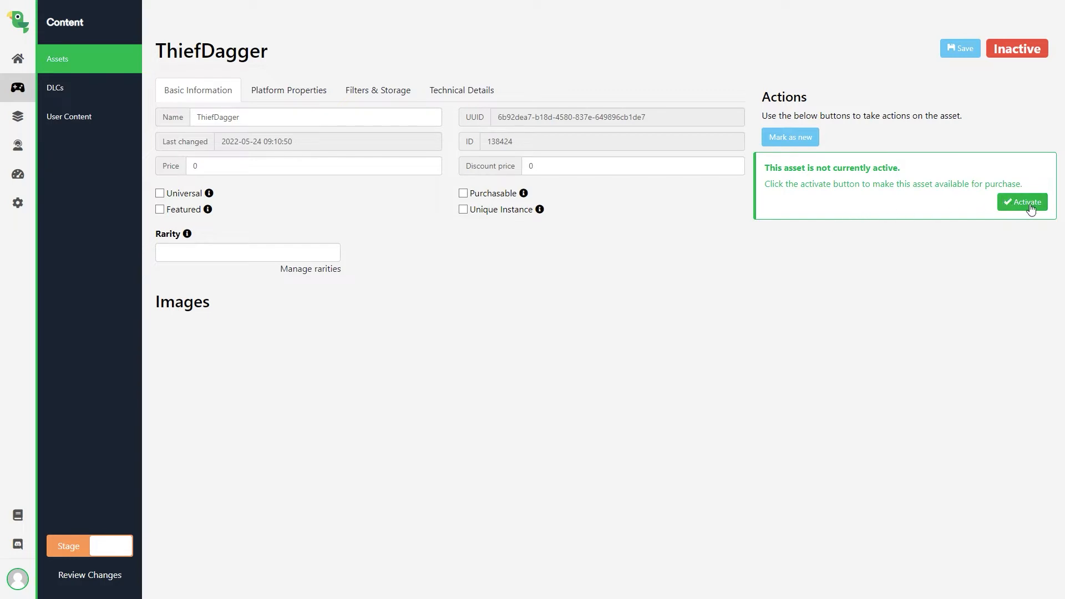
{"action": "left_click", "coordinate": [1021, 202]}
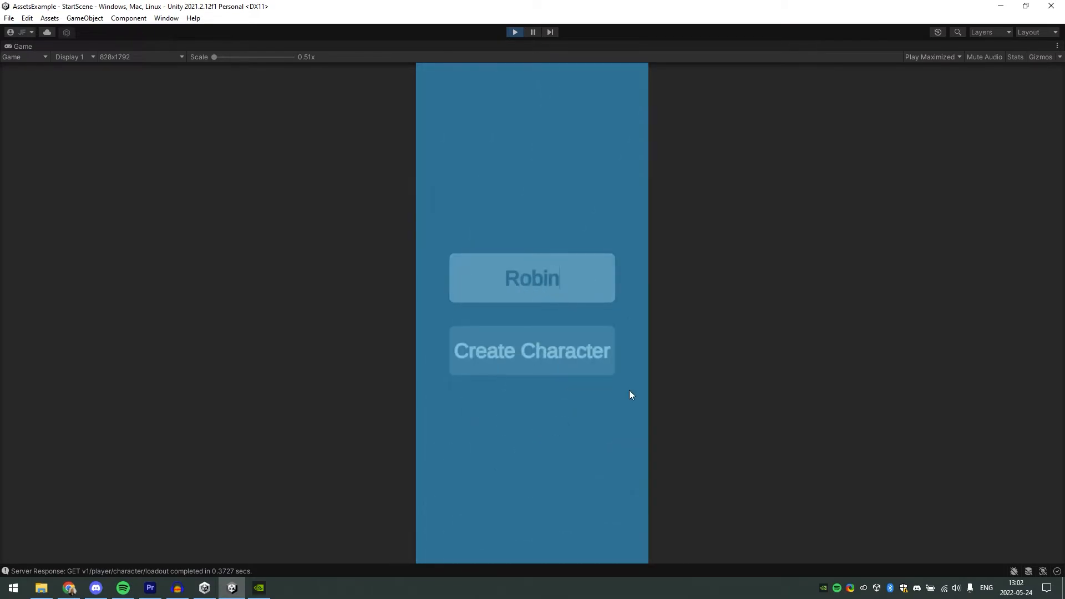
Create the character Robin, view its inventory, and return to character selection.
{"action": "left_click", "coordinate": [532, 350]}
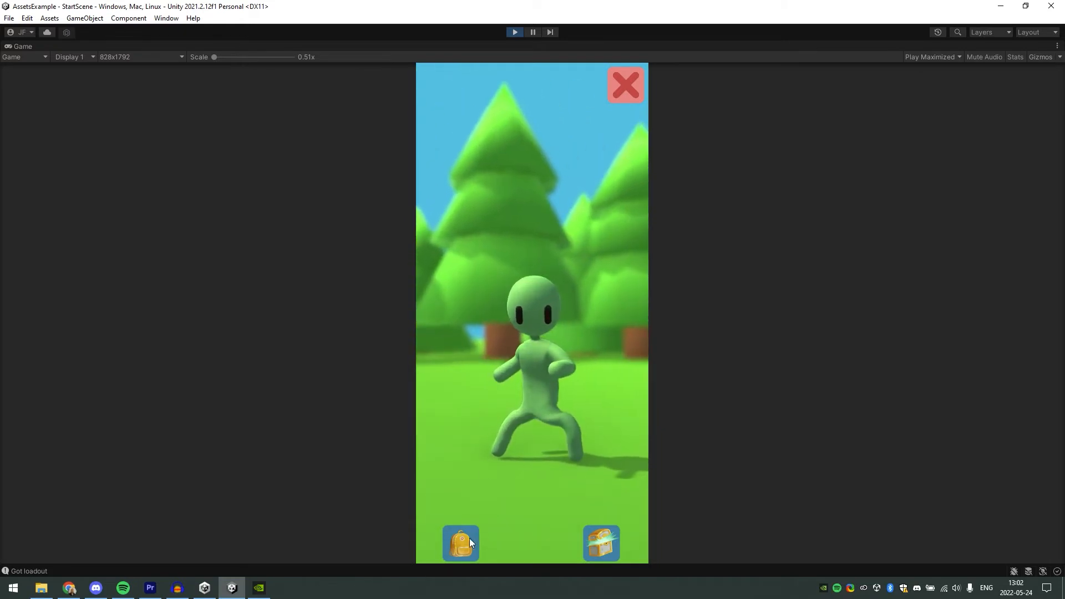
{"action": "left_click", "coordinate": [460, 544]}
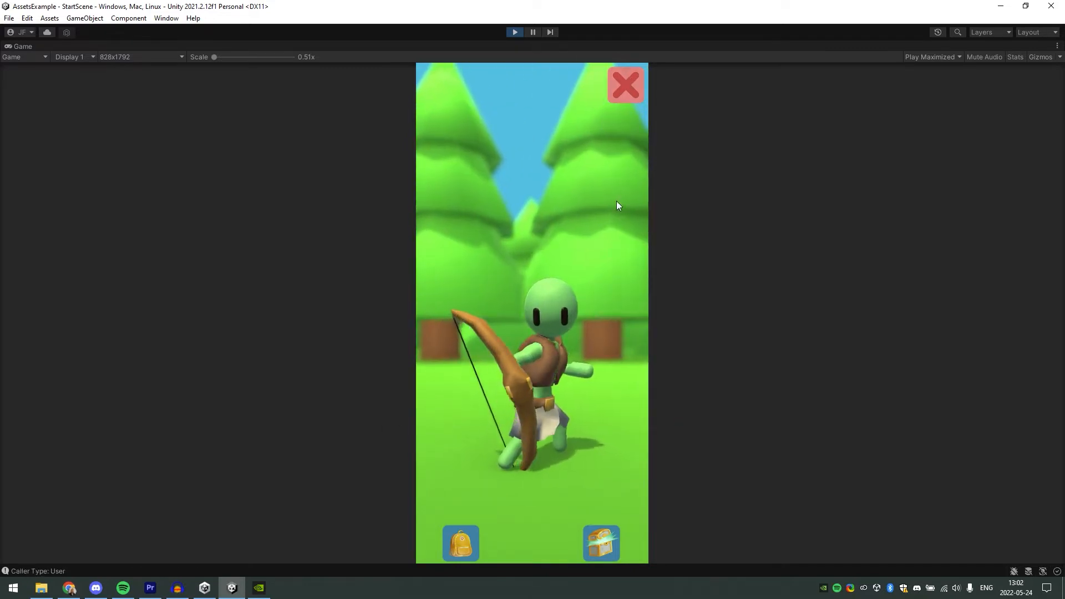
{"action": "left_click", "coordinate": [624, 85]}
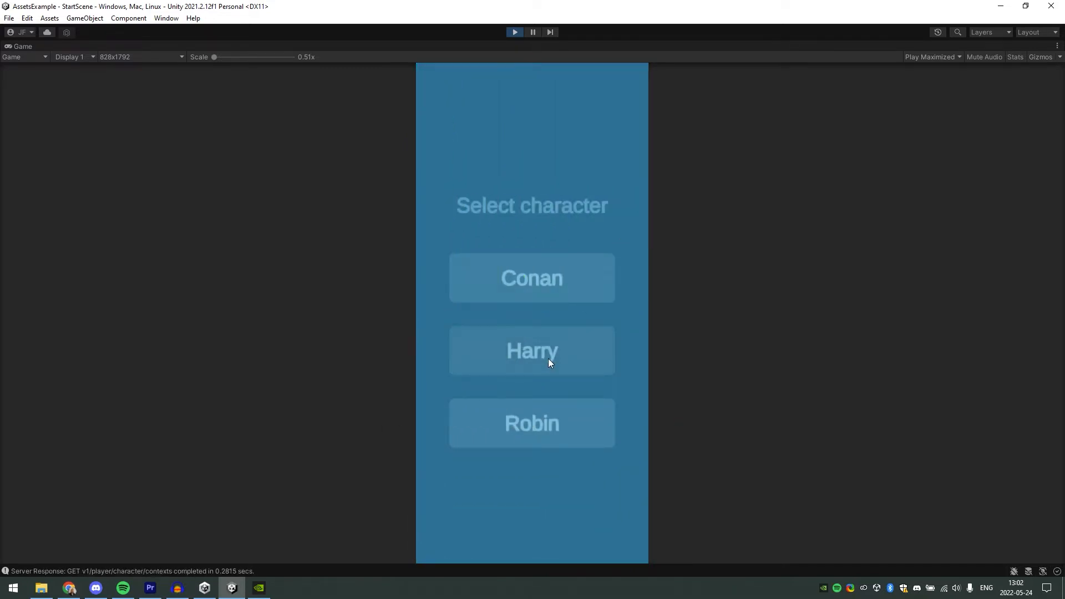
Load Harry, open his loot chest, then equip gear from his inventory.
{"action": "left_click", "coordinate": [532, 350]}
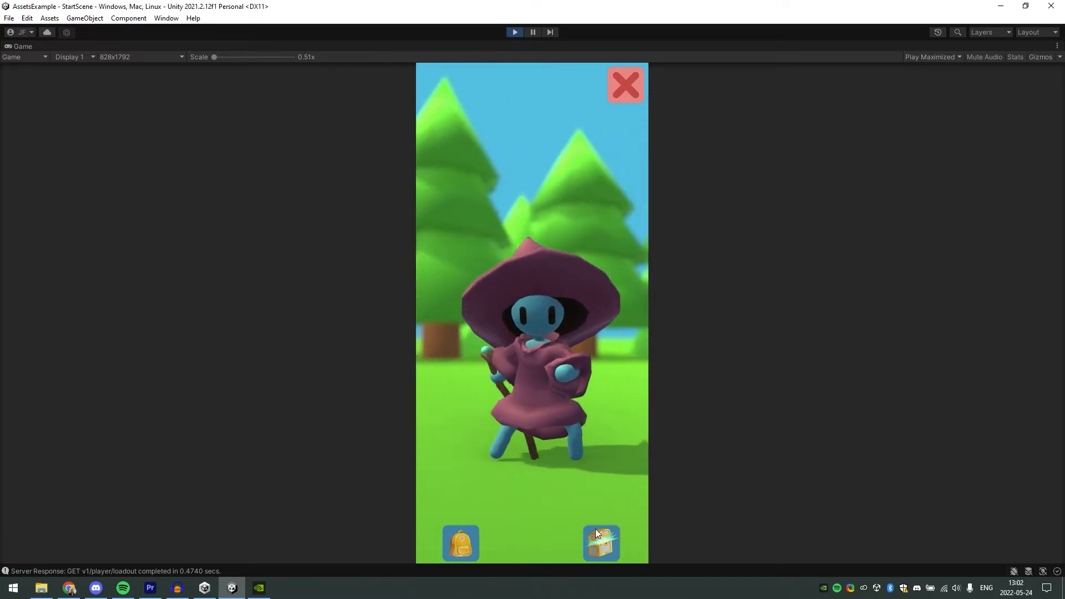
{"action": "left_click", "coordinate": [601, 543]}
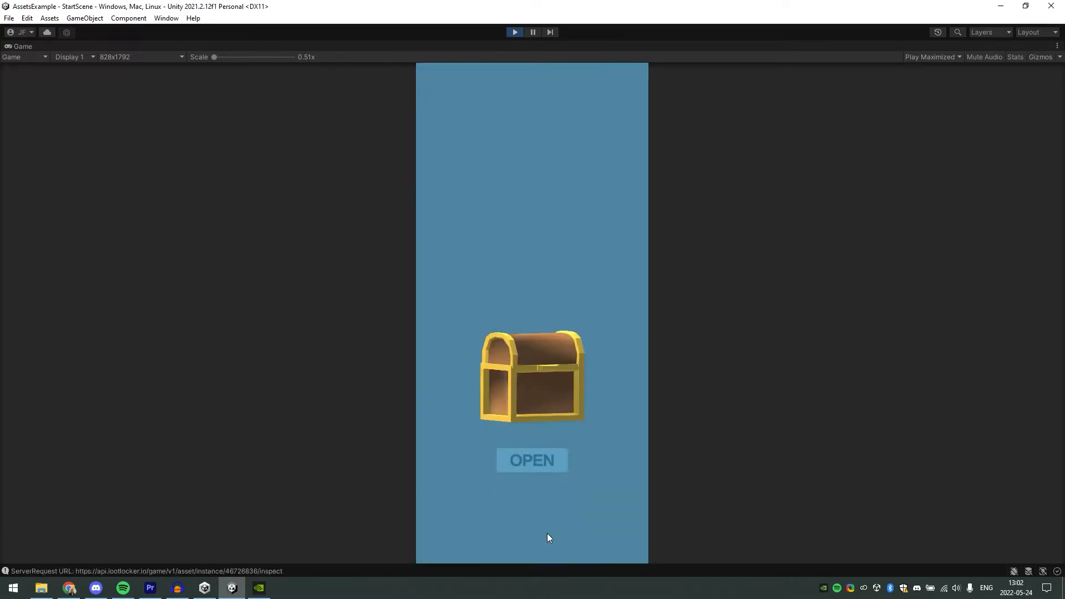
{"action": "left_click", "coordinate": [532, 461]}
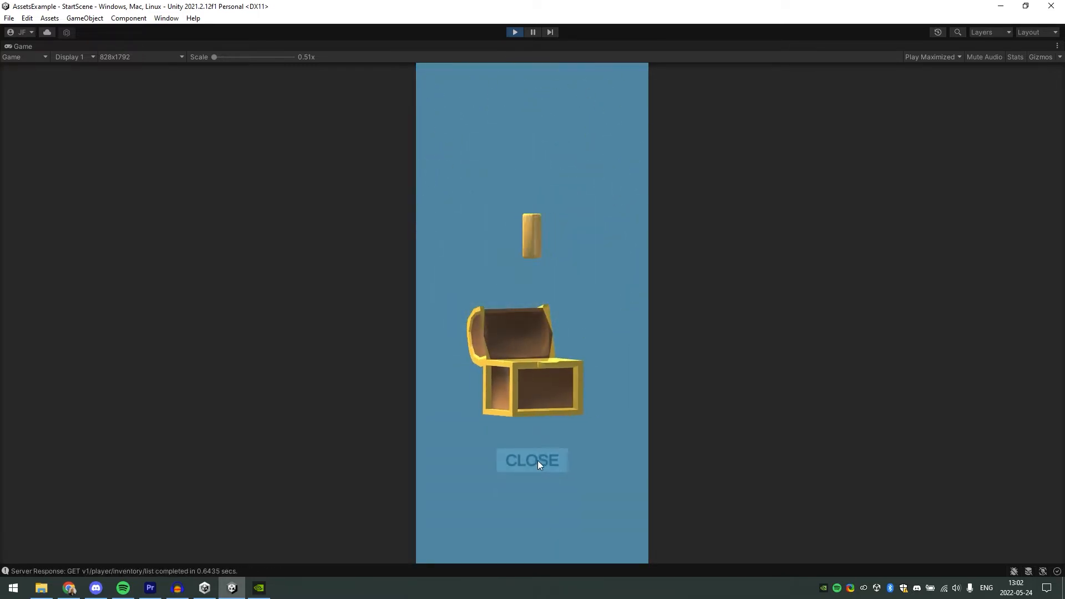
{"action": "left_click", "coordinate": [532, 461]}
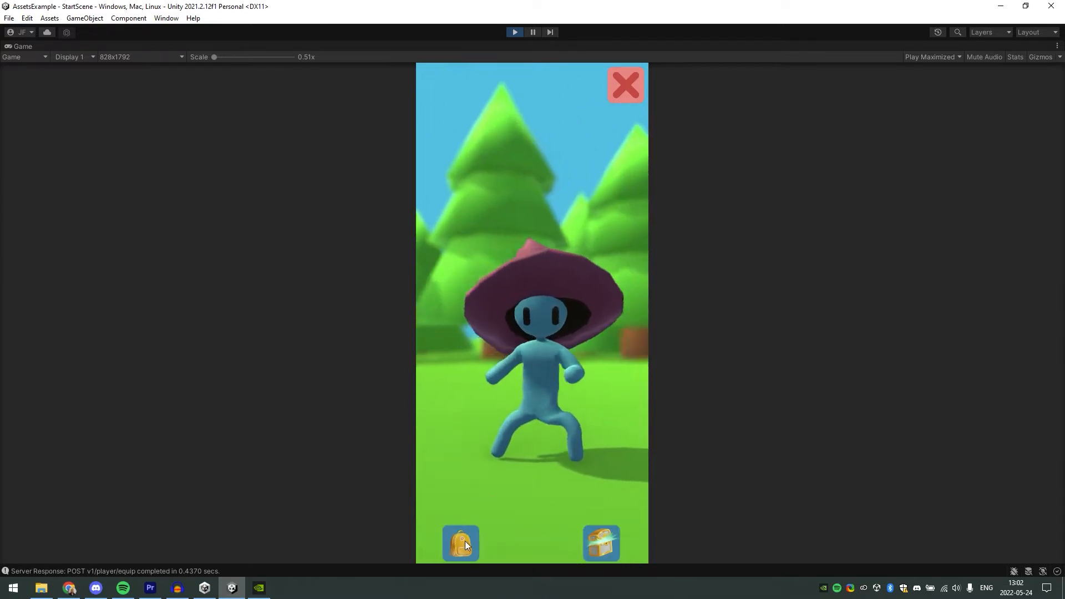
{"action": "left_click", "coordinate": [461, 544]}
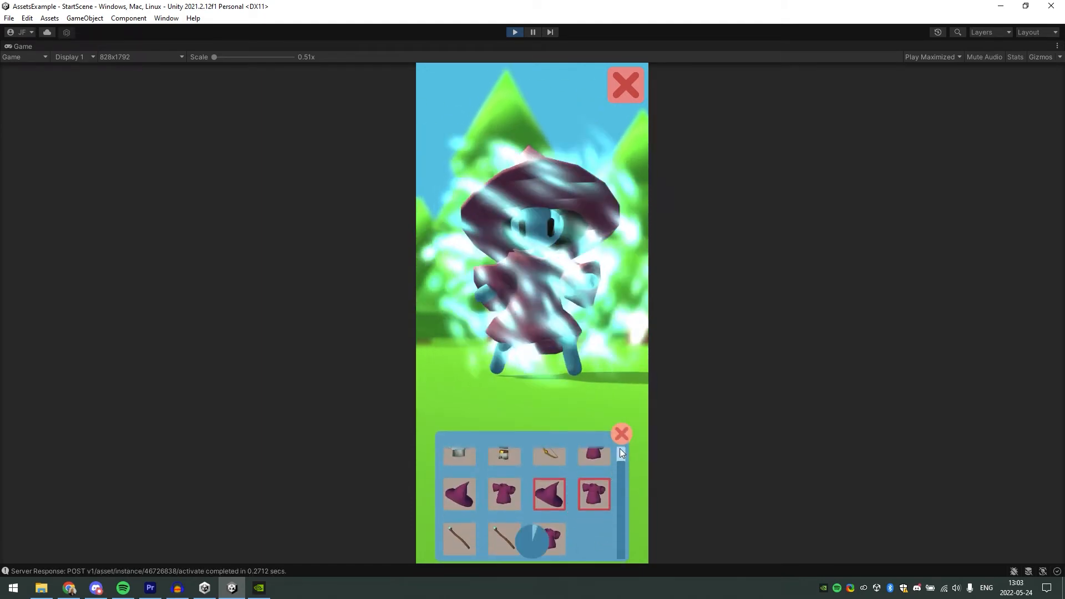
{"action": "left_click", "coordinate": [620, 433]}
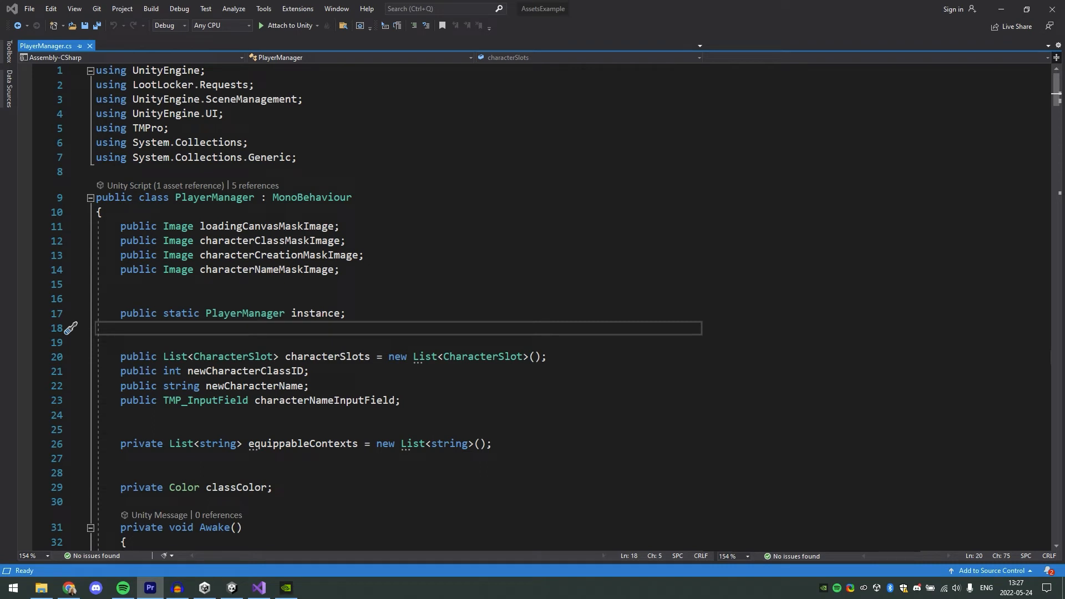
{"action": "mouse_move", "coordinate": [314, 131]}
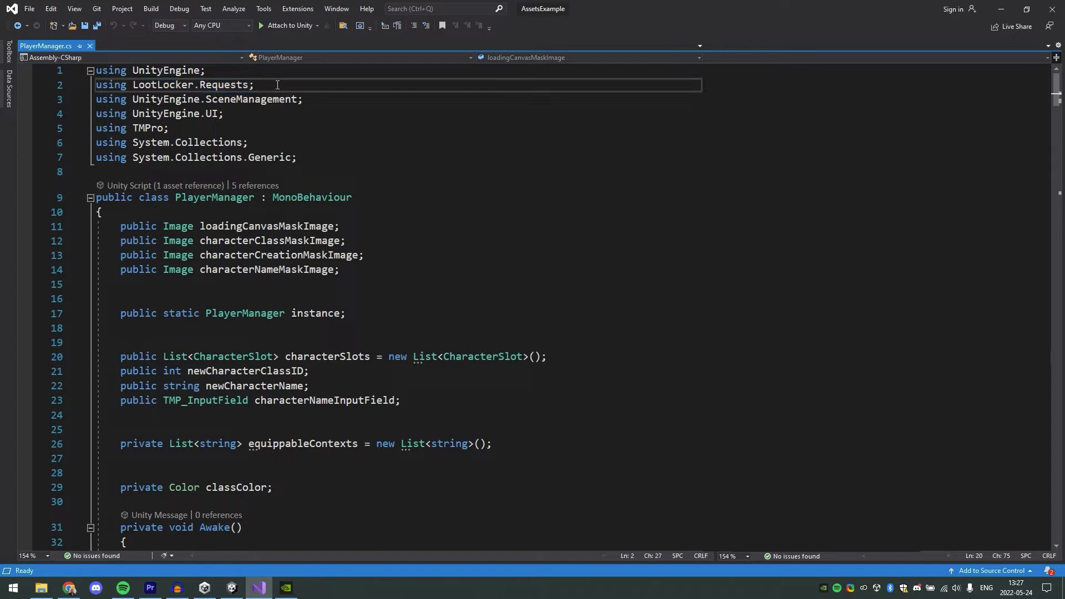
Highlight the static PlayerManager instance, characterSlots list and character name input declarations.
{"action": "left_click_drag", "start_coordinate": [121, 226], "coordinate": [230, 269]}
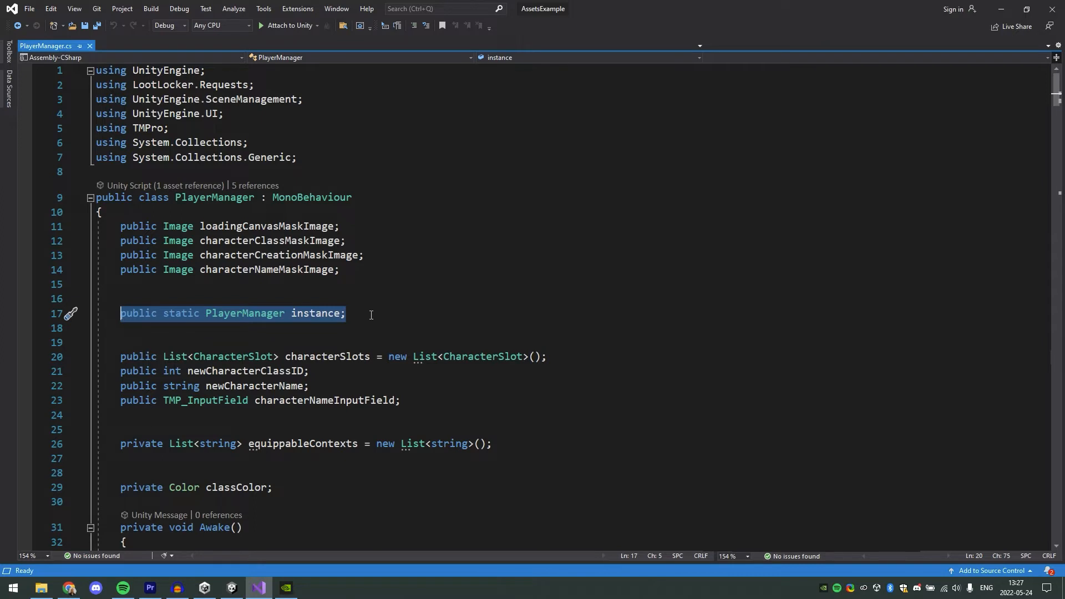
{"action": "left_click", "coordinate": [345, 313]}
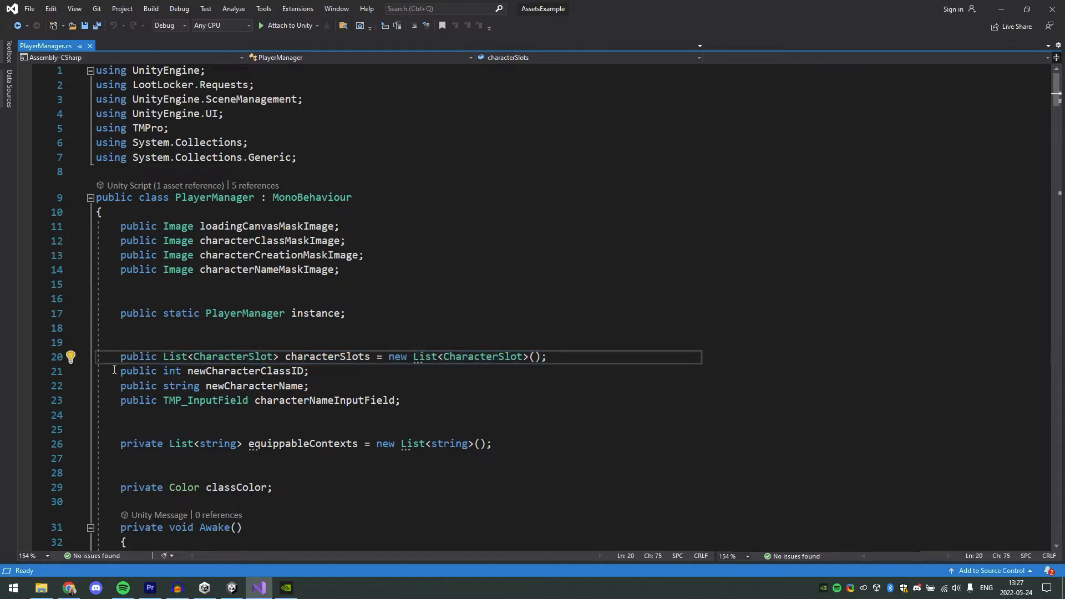
{"action": "left_click", "coordinate": [547, 357]}
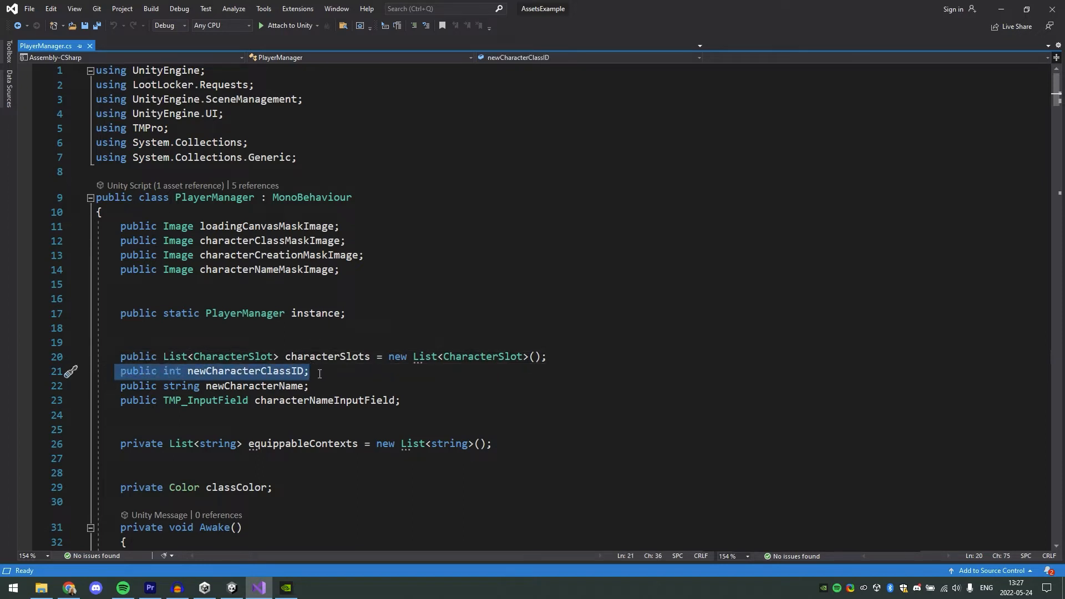
{"action": "left_click", "coordinate": [272, 386]}
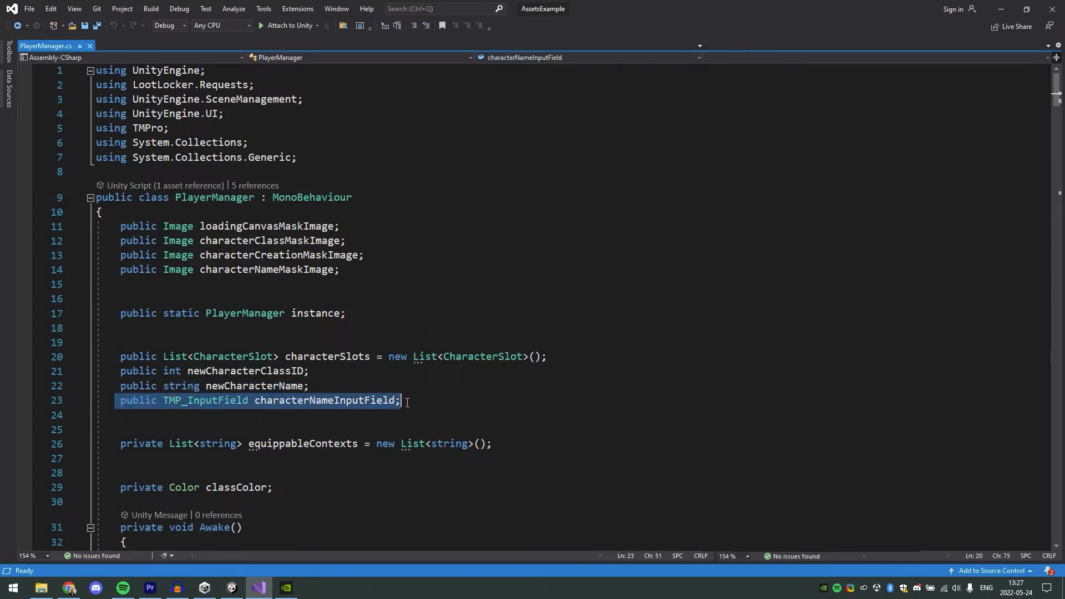
{"action": "scroll", "scroll_direction": "down", "scroll_amount": 3}
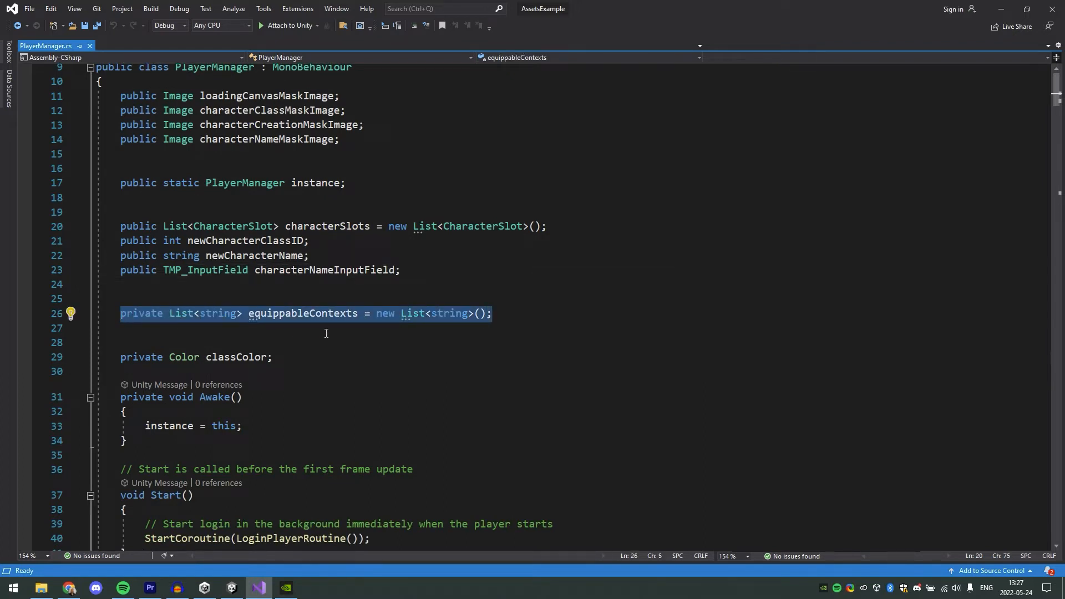
Clear the equippableContexts highlight and select the classColor field.
{"action": "left_click", "coordinate": [493, 313]}
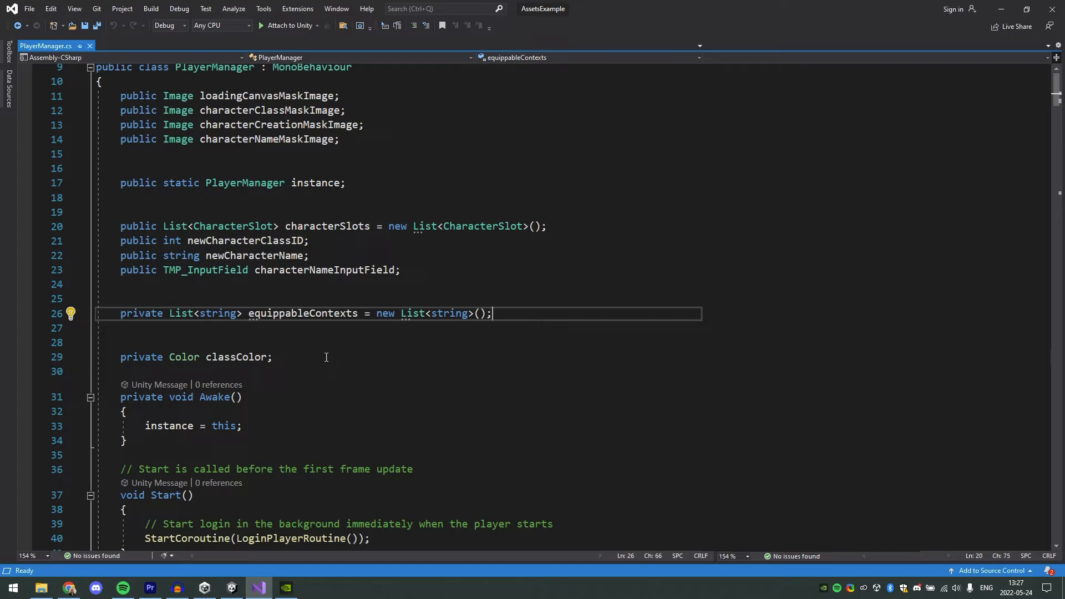
{"action": "double_click", "coordinate": [196, 357]}
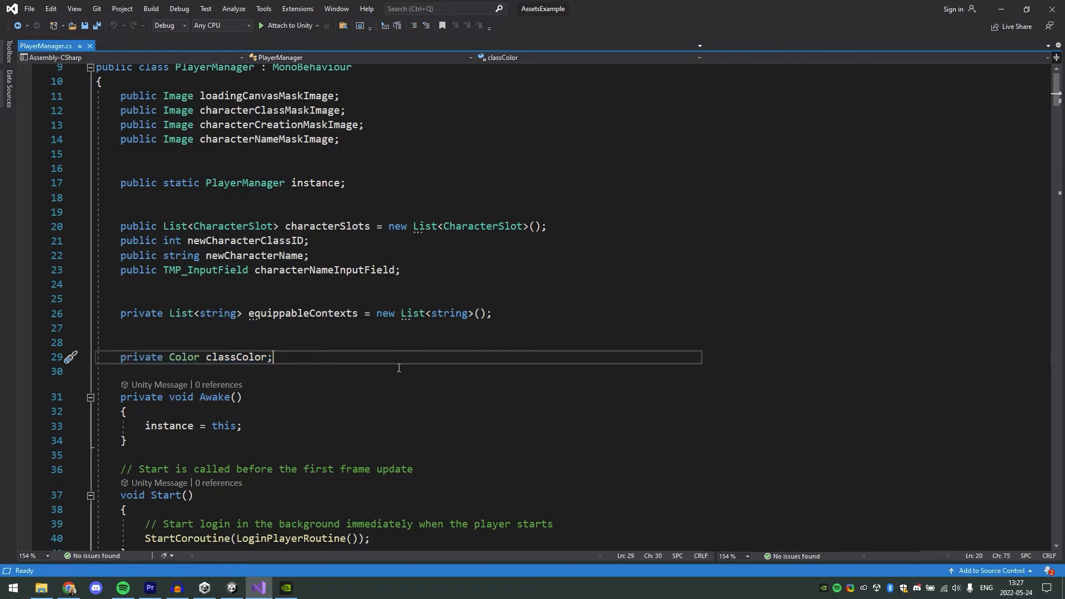
{"action": "scroll", "scroll_direction": "down", "scroll_amount": 3}
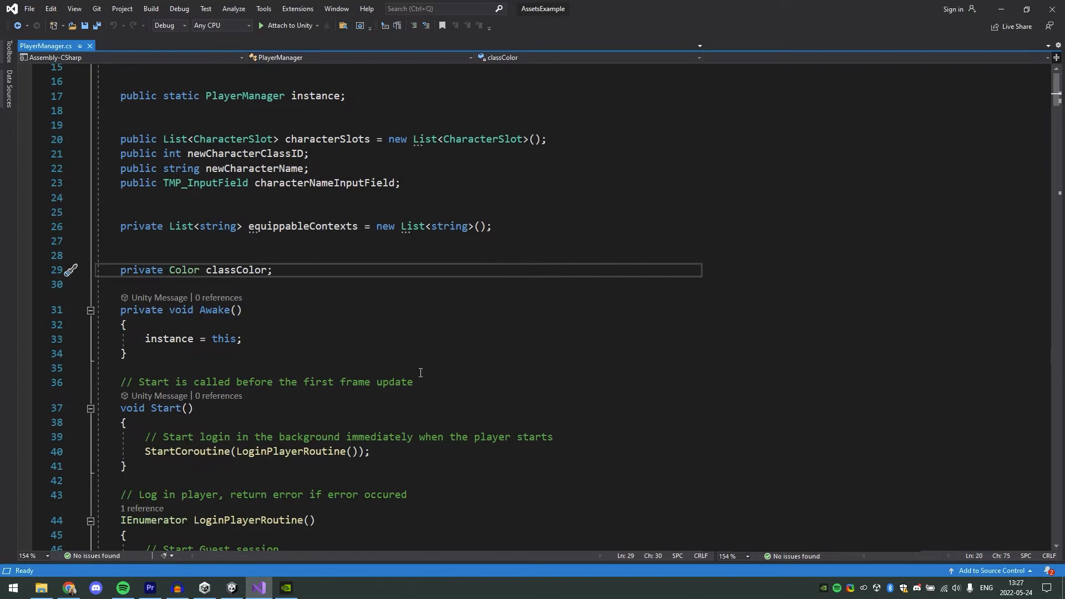
Scroll to GenerateCharacterSlotsRoutine and highlight the characterSlots[i].Generate call.
{"action": "scroll", "scroll_direction": "down", "scroll_amount": 3}
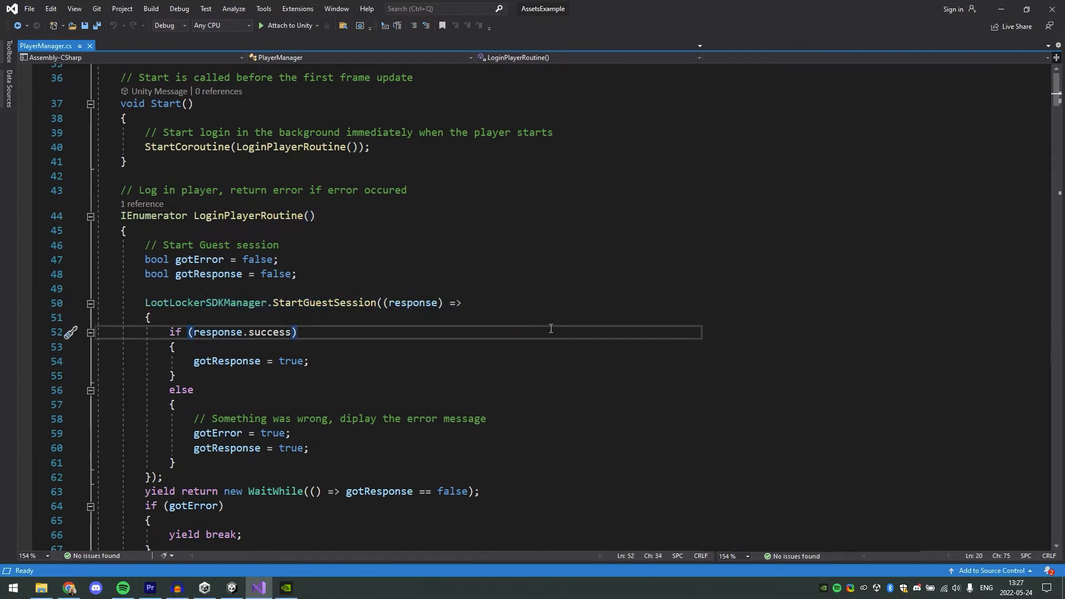
{"action": "scroll", "scroll_direction": "down", "scroll_amount": 3}
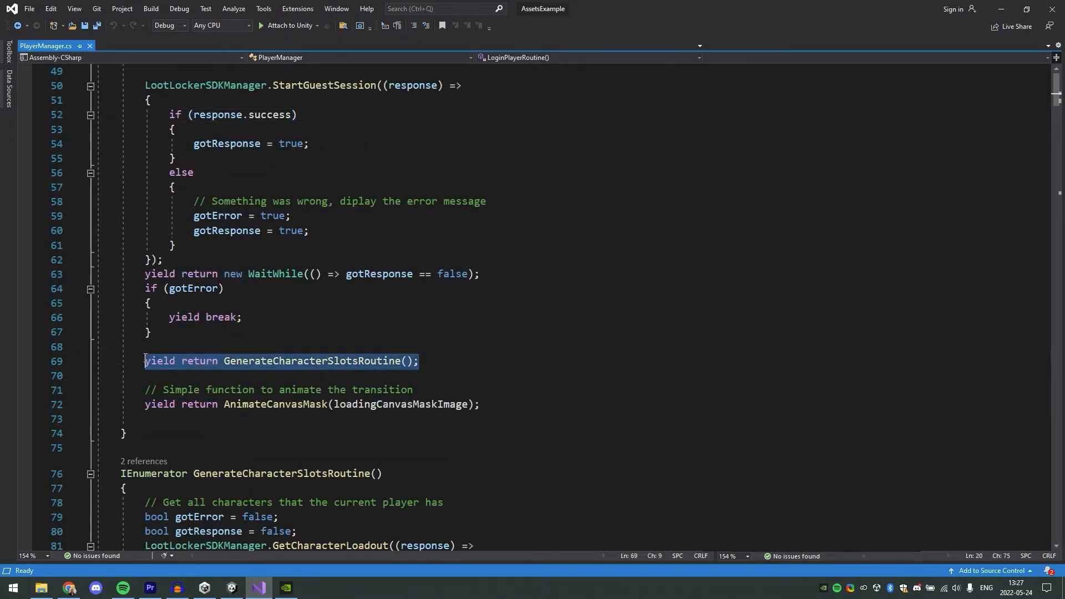
{"action": "scroll", "scroll_direction": "down", "scroll_amount": 3}
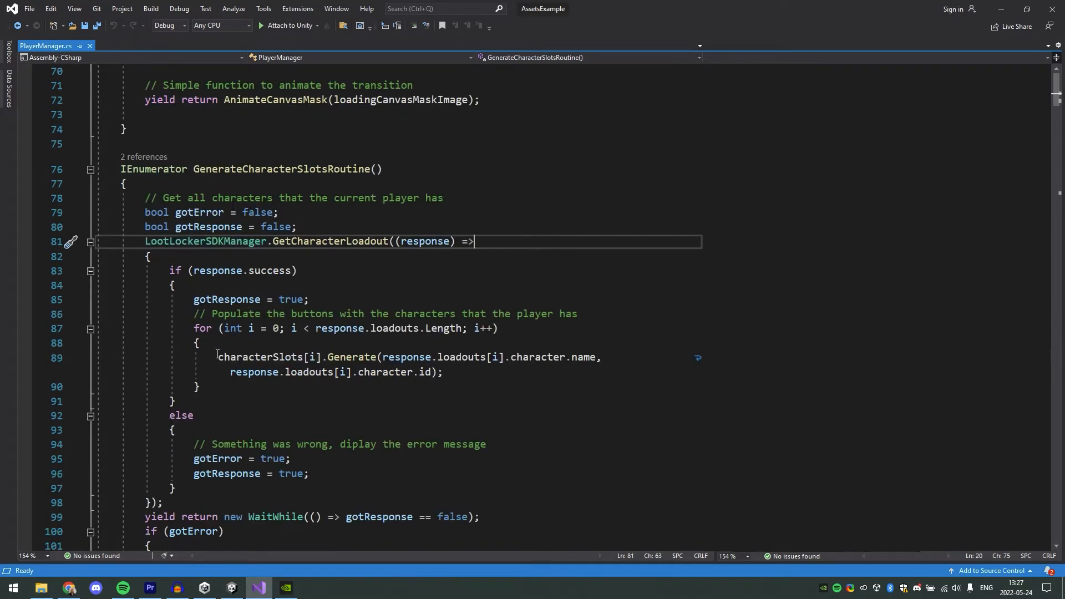
{"action": "left_click_drag", "start_coordinate": [219, 356], "coordinate": [443, 372]}
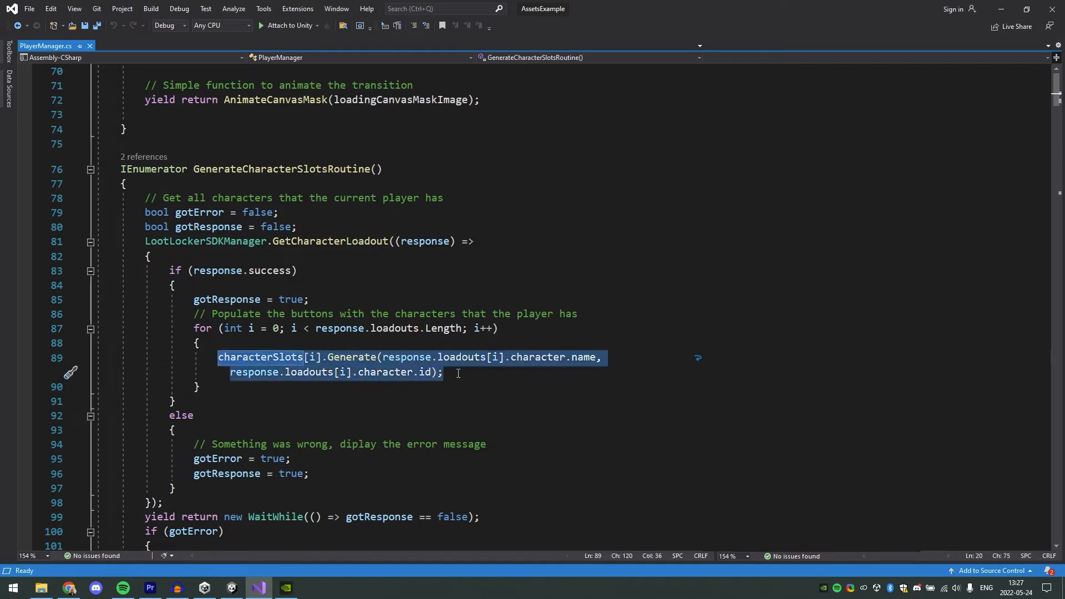
{"action": "mouse_move", "coordinate": [527, 378]}
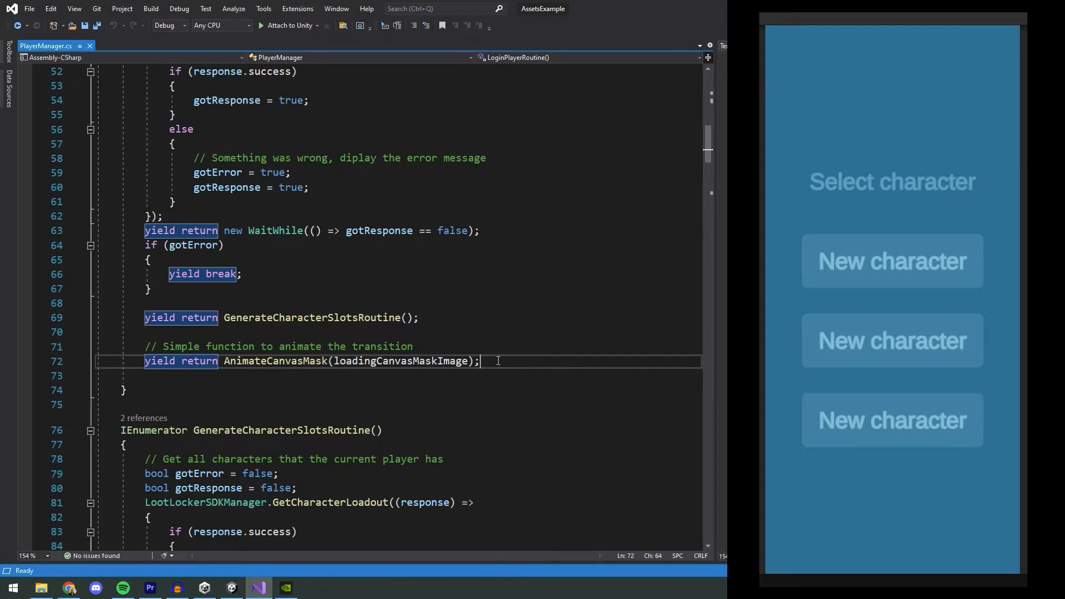
Open CharacterSlot.cs and highlight the StartToCreateCharacterRoutine call in Click().
{"action": "left_click", "coordinate": [43, 45]}
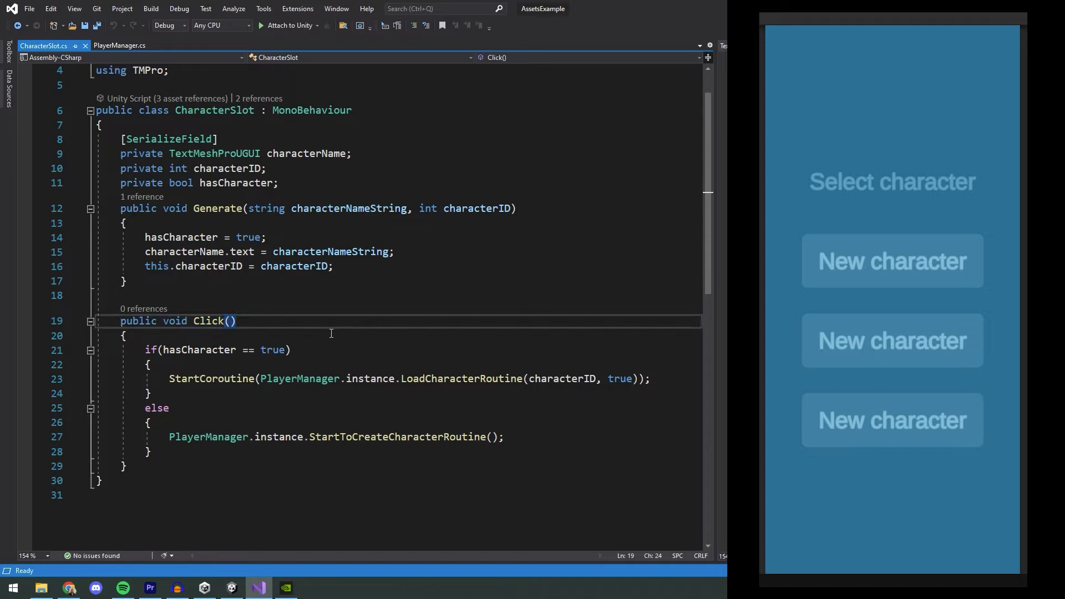
{"action": "triple_click", "coordinate": [216, 350]}
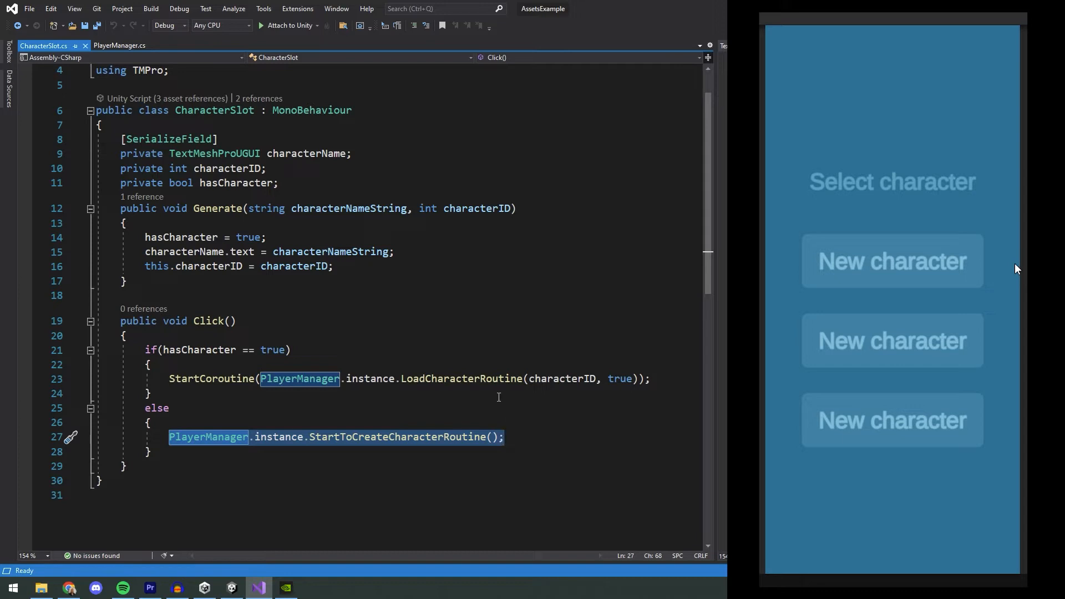
{"action": "mouse_move", "coordinate": [899, 272]}
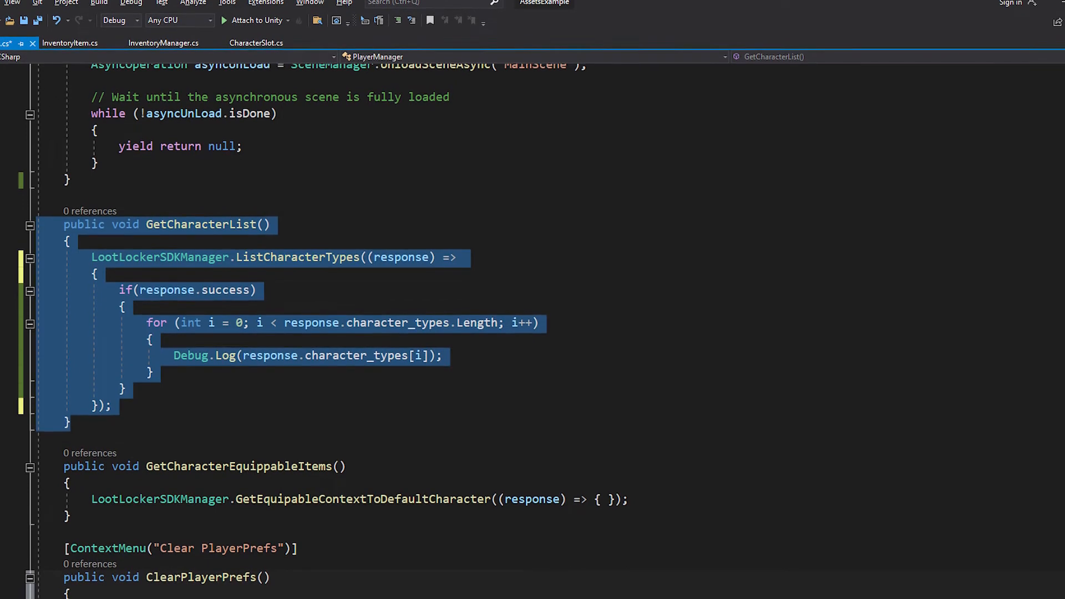
Scroll PlayerManager.cs down to the GetCharacterList method.
{"action": "scroll", "scroll_direction": "down", "scroll_amount": 3}
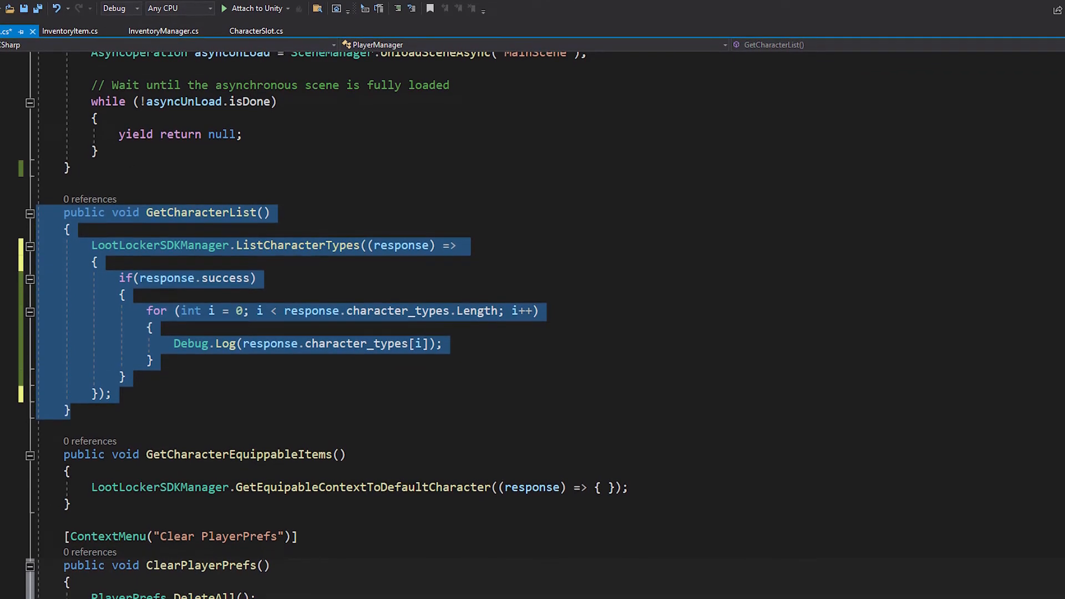
{"action": "scroll", "scroll_direction": "down", "scroll_amount": 3}
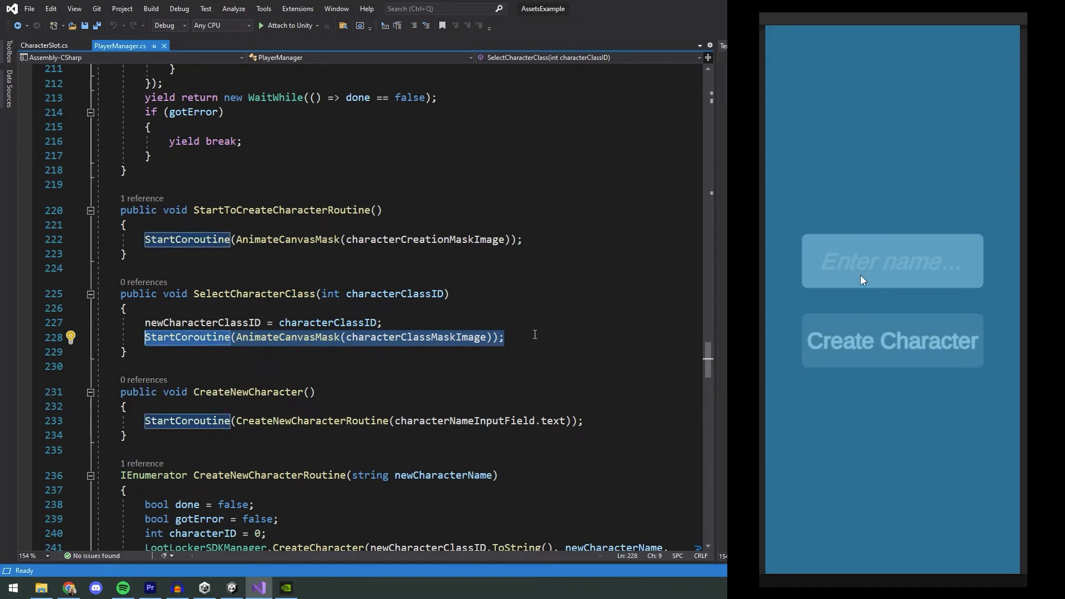
Create a new character named 'Sneaky' in the game preview.
{"action": "left_click", "coordinate": [536, 336]}
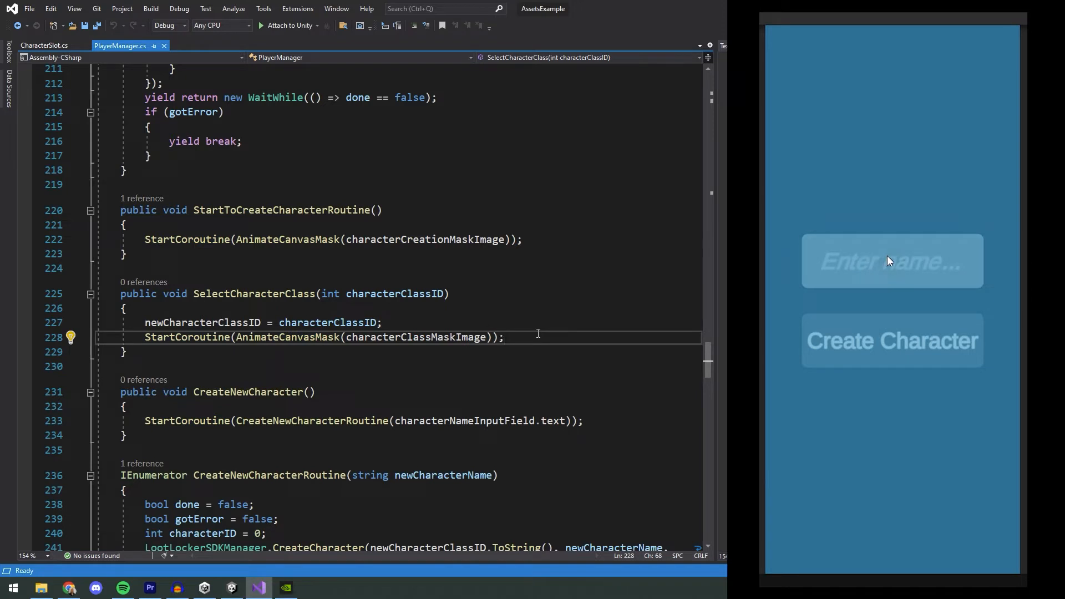
{"action": "type", "text": "Sneaky Steve"}
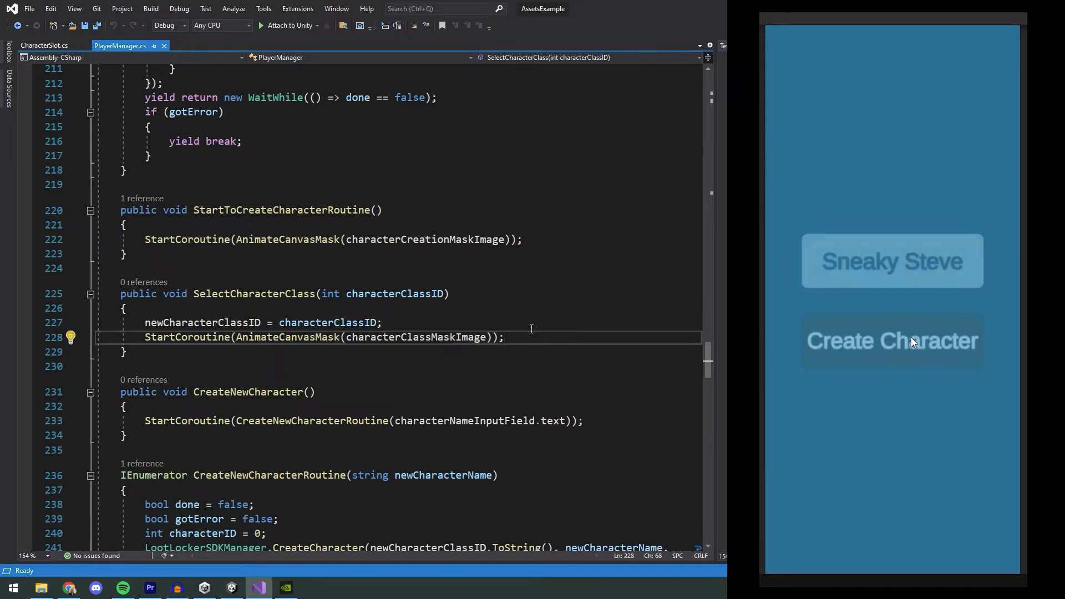
{"action": "left_click", "coordinate": [892, 341]}
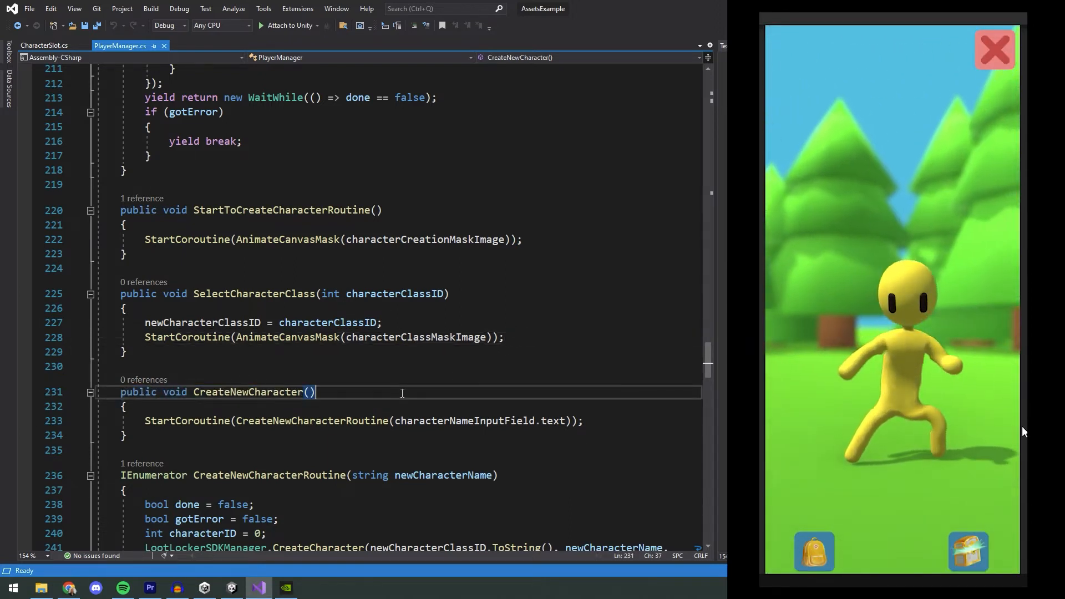
Scroll through CreateNewCharacterRoutine, highlighting the LootLocker character creation call.
{"action": "scroll", "scroll_direction": "down", "scroll_amount": 3}
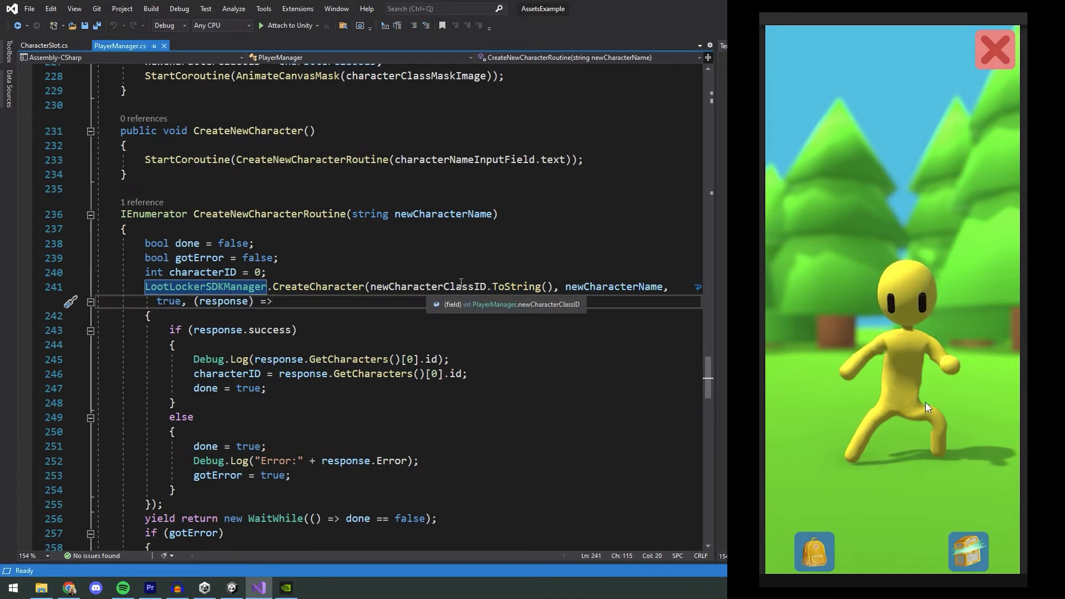
{"action": "double_click", "coordinate": [613, 286]}
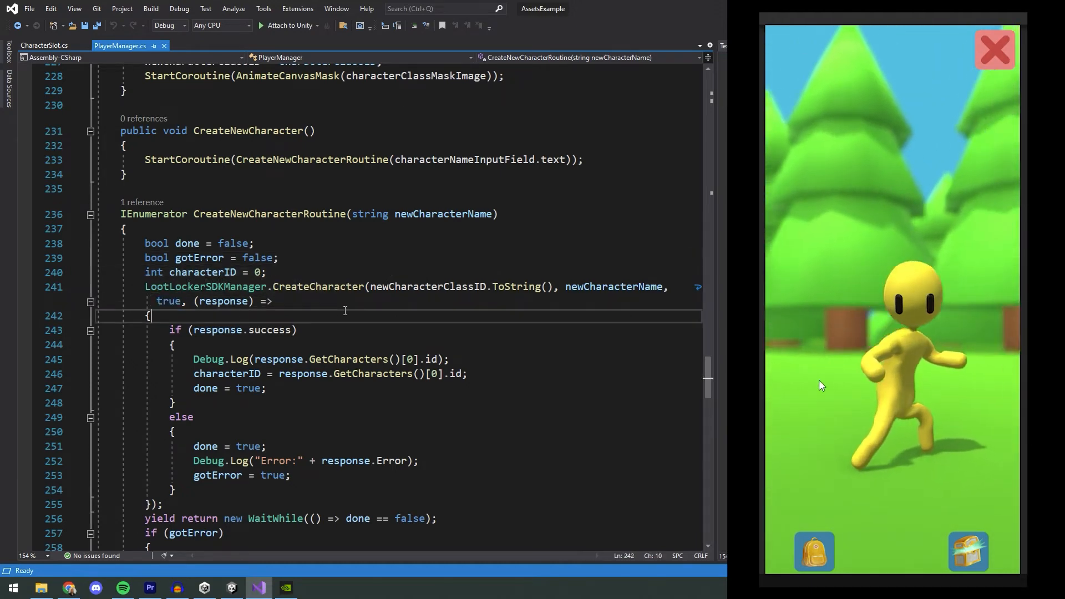
{"action": "scroll", "scroll_direction": "down", "scroll_amount": 3}
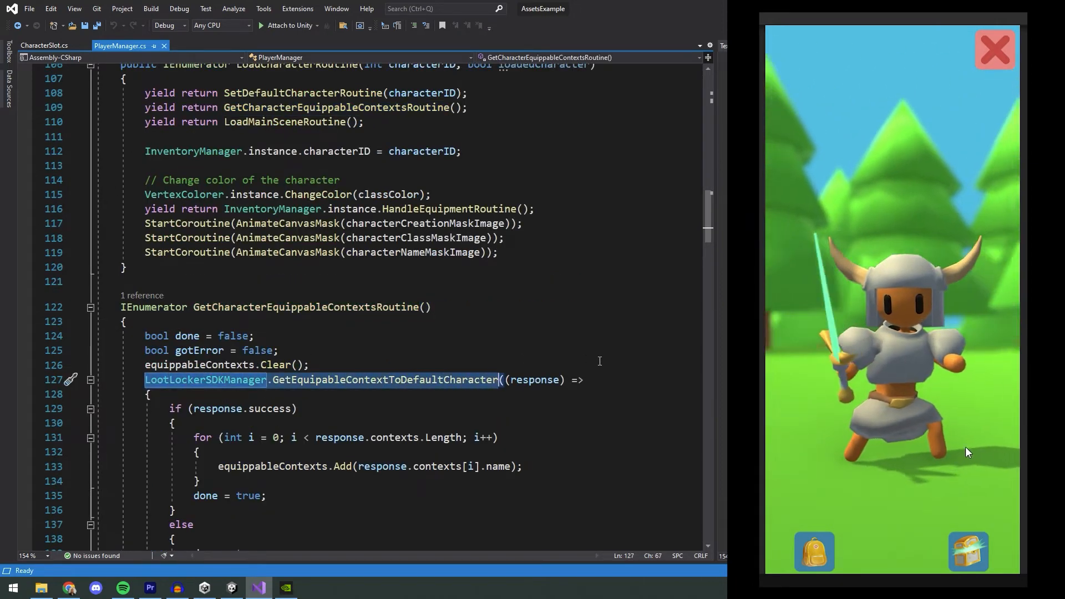
Scroll VertexColorer.cs down to the ChangeColor(Color newColor) method.
{"action": "scroll", "scroll_direction": "down", "scroll_amount": 3}
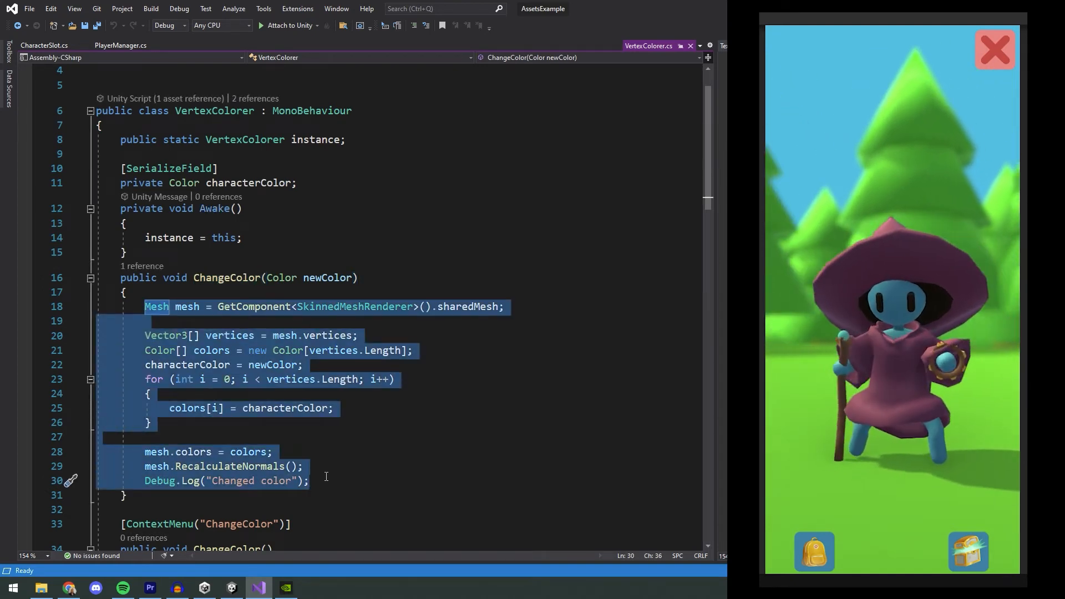
Switch to the InventoryManager.cs tab at HandleEquipmentRoutine.
{"action": "left_click", "coordinate": [120, 45]}
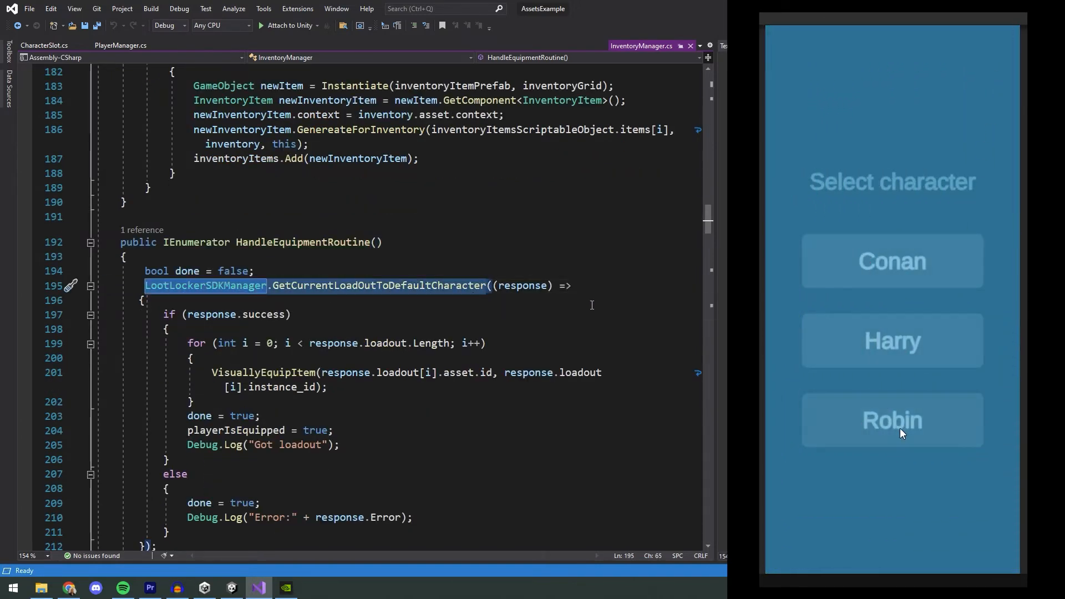
Load Robin, highlight equippedItems in the equip check, then load Harry.
{"action": "left_click", "coordinate": [892, 420]}
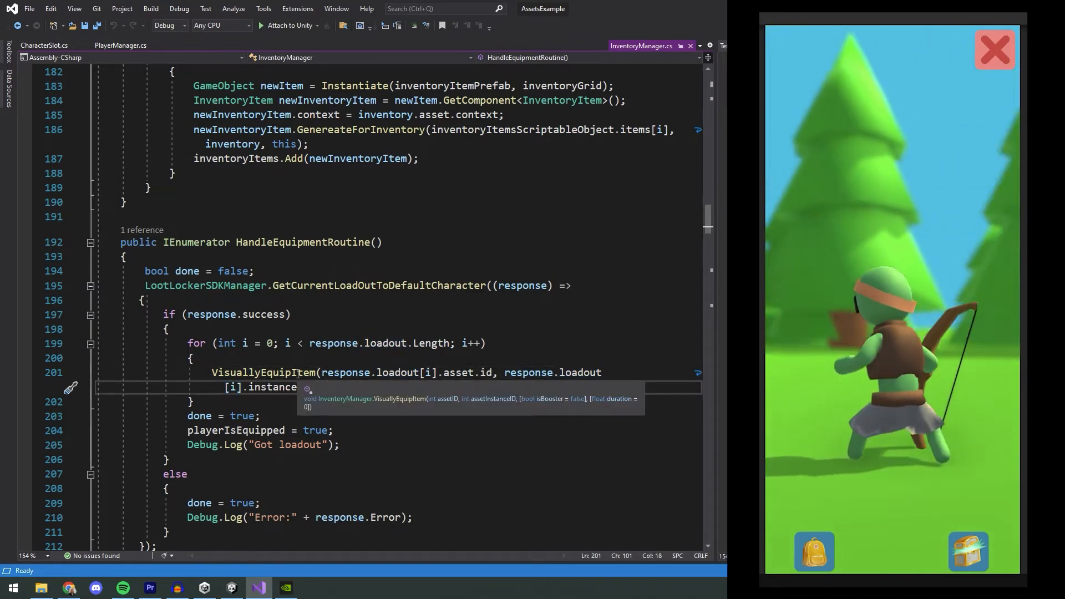
{"action": "double_click", "coordinate": [264, 372]}
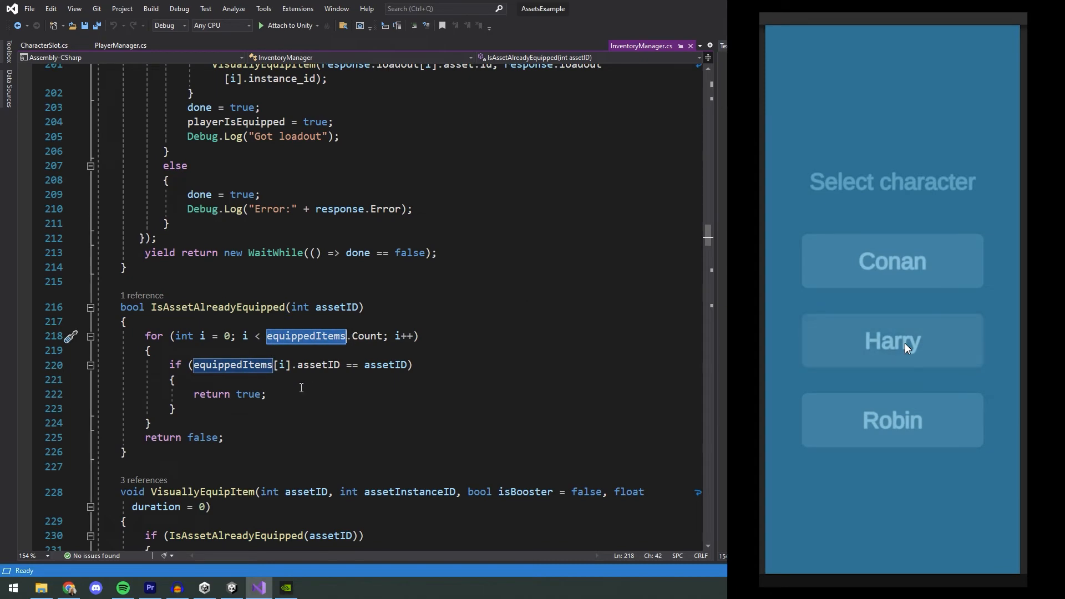
{"action": "left_click", "coordinate": [892, 340]}
{"action": "type", "text": "VisuallyUnEquip(assetID);"}
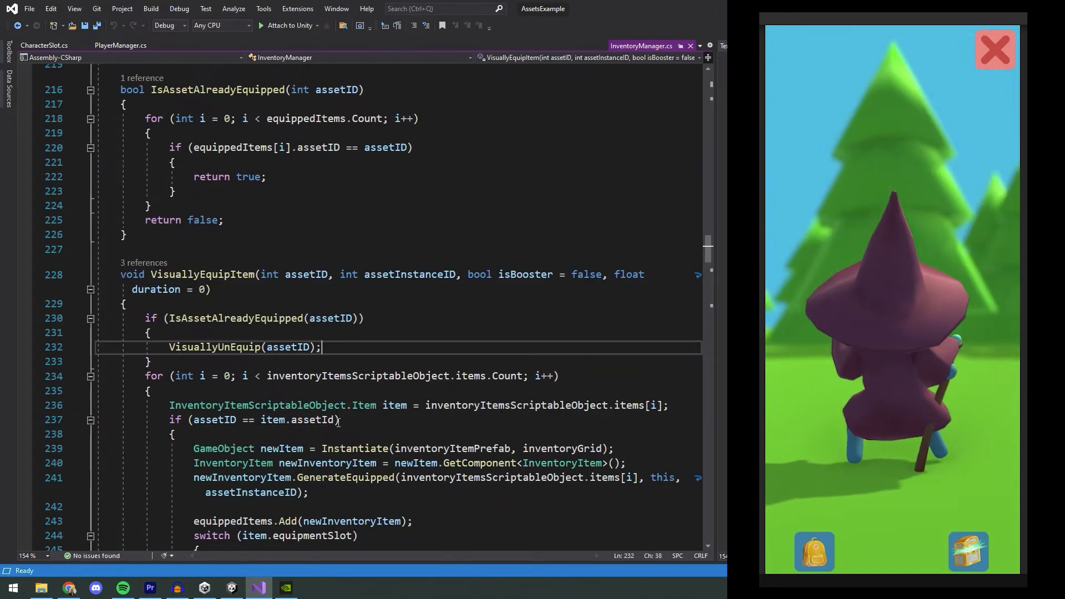
Scroll down and return to PlayerManager.cs at LoadCharacterRoutine.
{"action": "scroll", "scroll_direction": "down", "scroll_amount": 3}
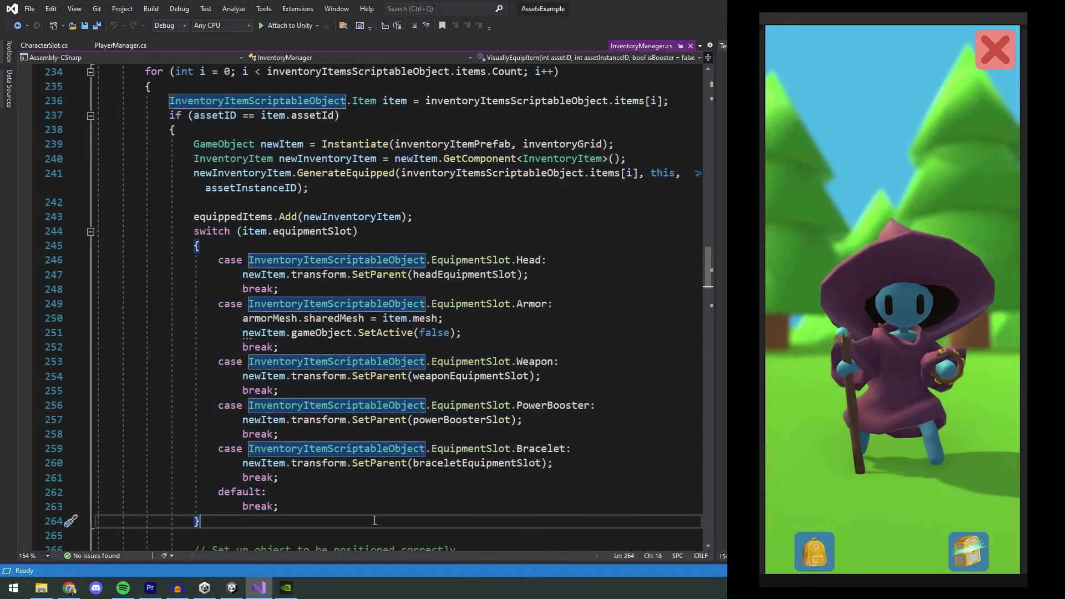
{"action": "scroll", "scroll_direction": "down", "scroll_amount": 3}
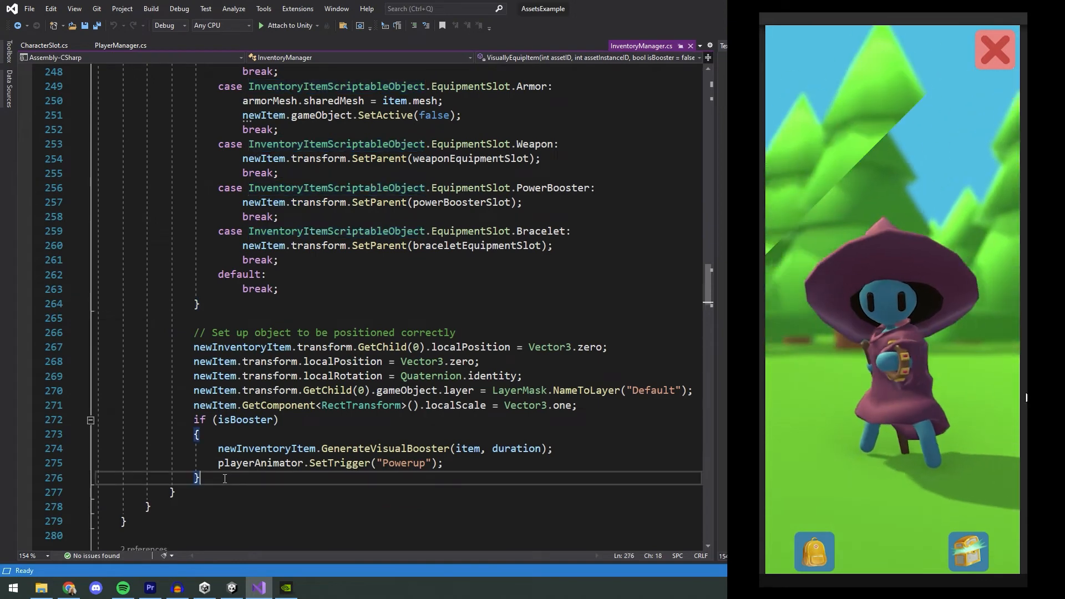
{"action": "left_click", "coordinate": [121, 46]}
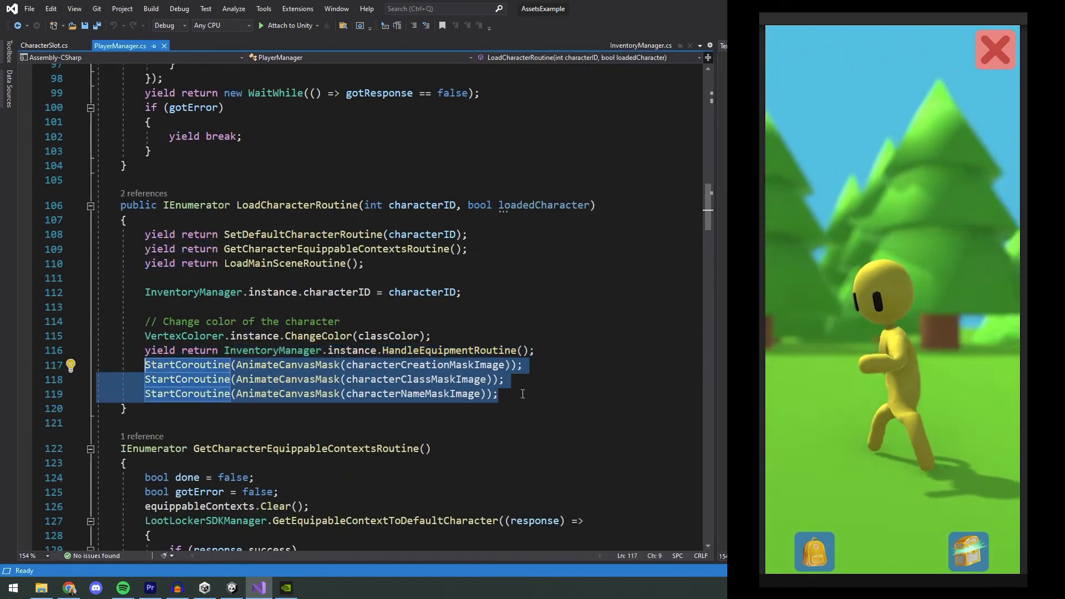
Click in the preview, then view GetPlayerInventory in InventoryManager.cs.
{"action": "left_click", "coordinate": [498, 394]}
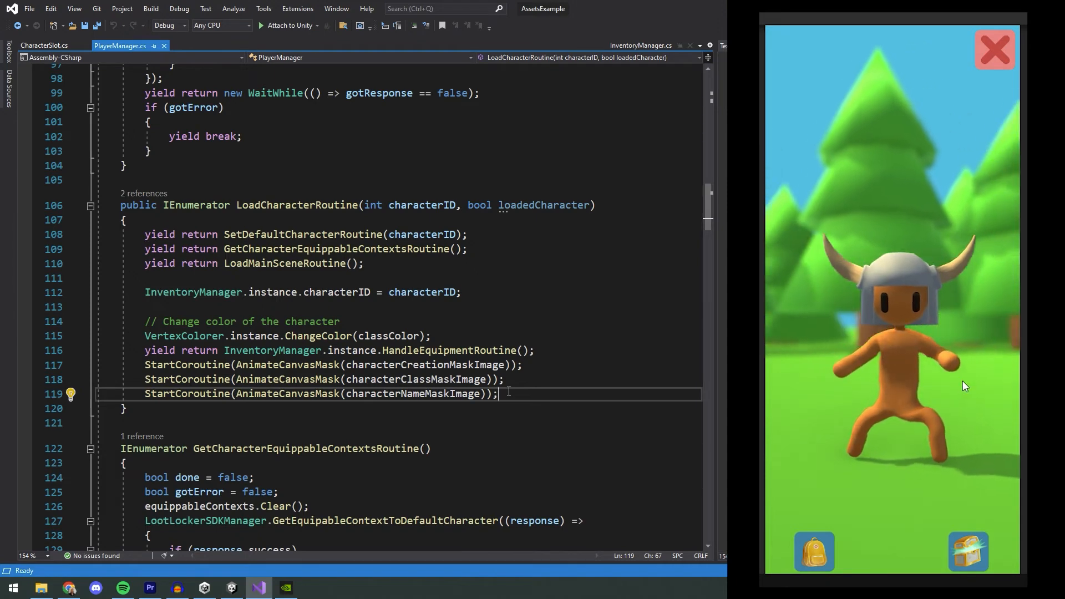
{"action": "left_click", "coordinate": [51, 45]}
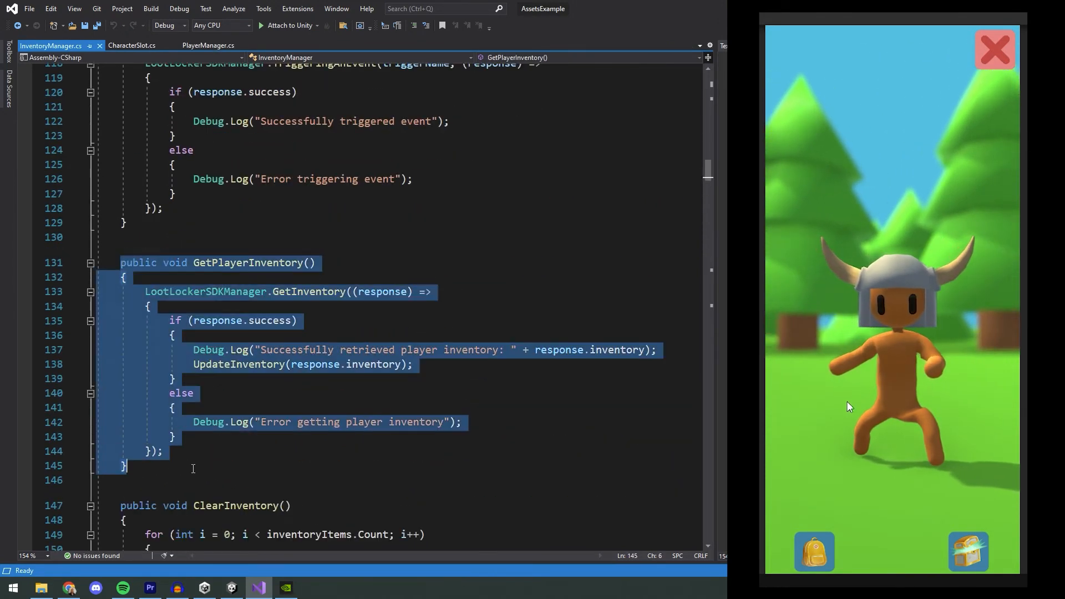
Follow UpdateInventory and HandleItem, then select code in GenereateForInventory.
{"action": "left_click", "coordinate": [814, 550]}
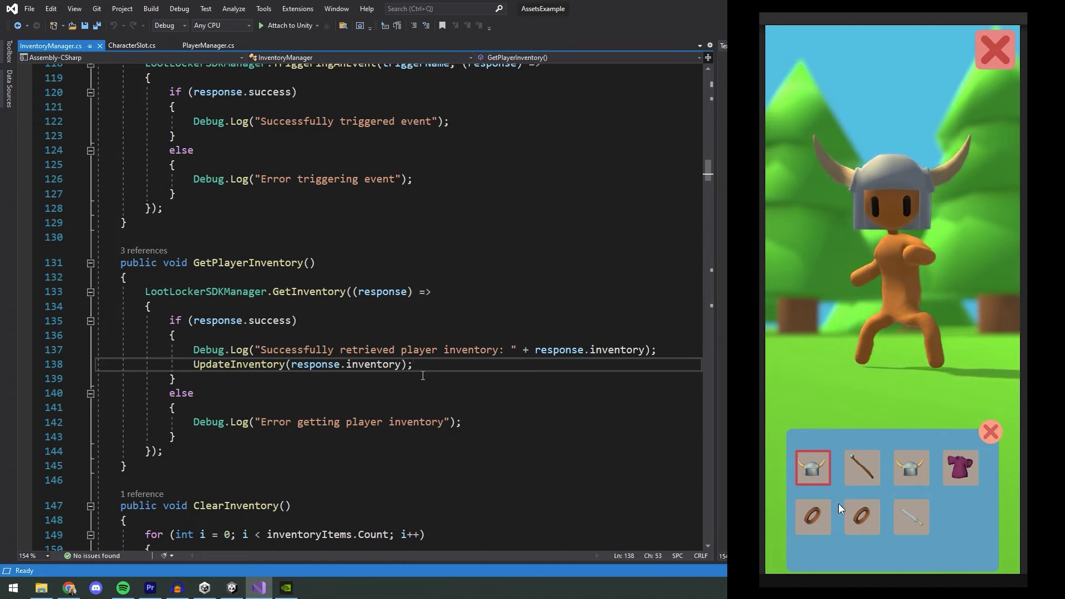
{"action": "double_click", "coordinate": [238, 364]}
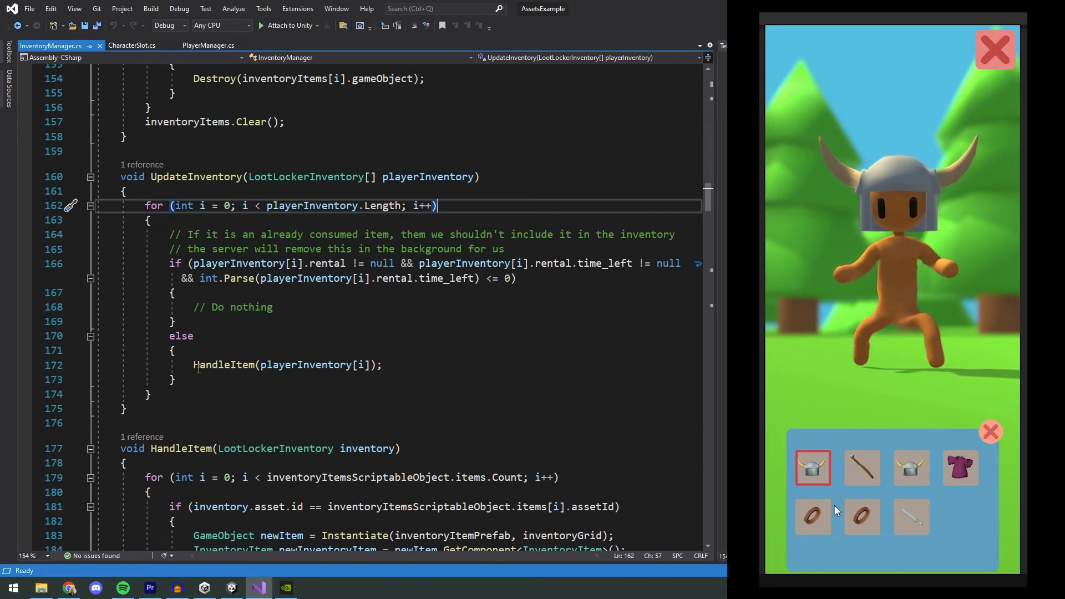
{"action": "double_click", "coordinate": [224, 365]}
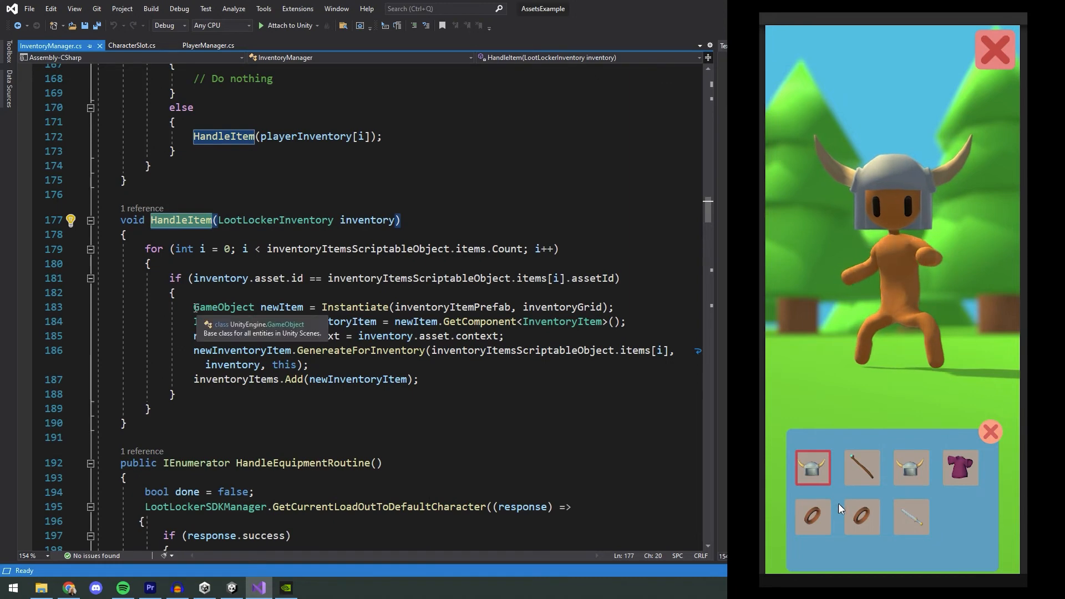
{"action": "left_click_drag", "start_coordinate": [194, 306], "coordinate": [309, 366]}
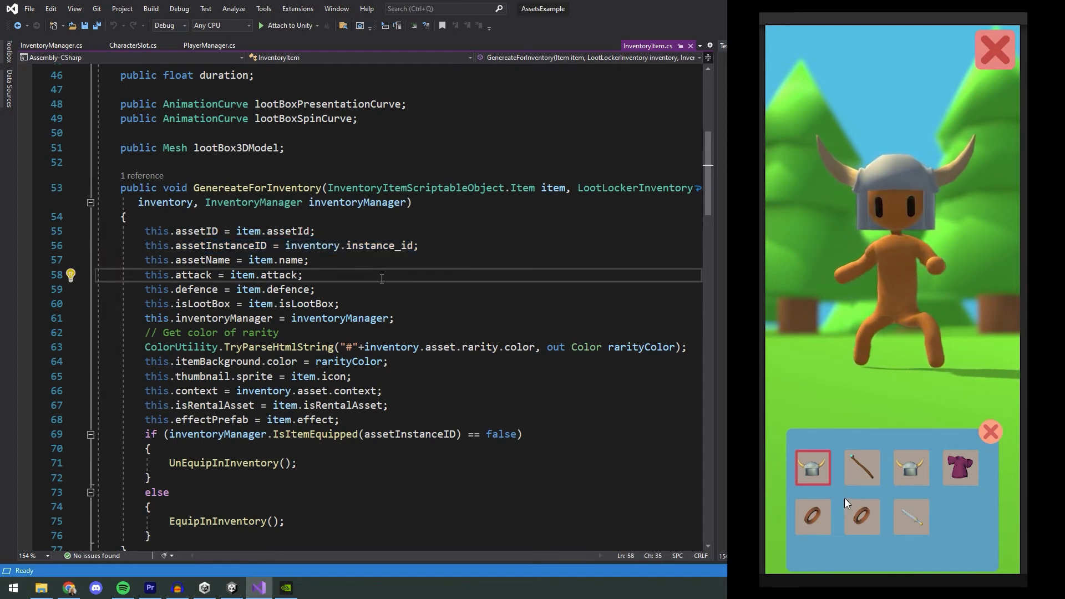
Inspect EquipInInventory, glance at InventoryManager.cs, then return to InventoryItem.cs.
{"action": "left_click", "coordinate": [145, 348]}
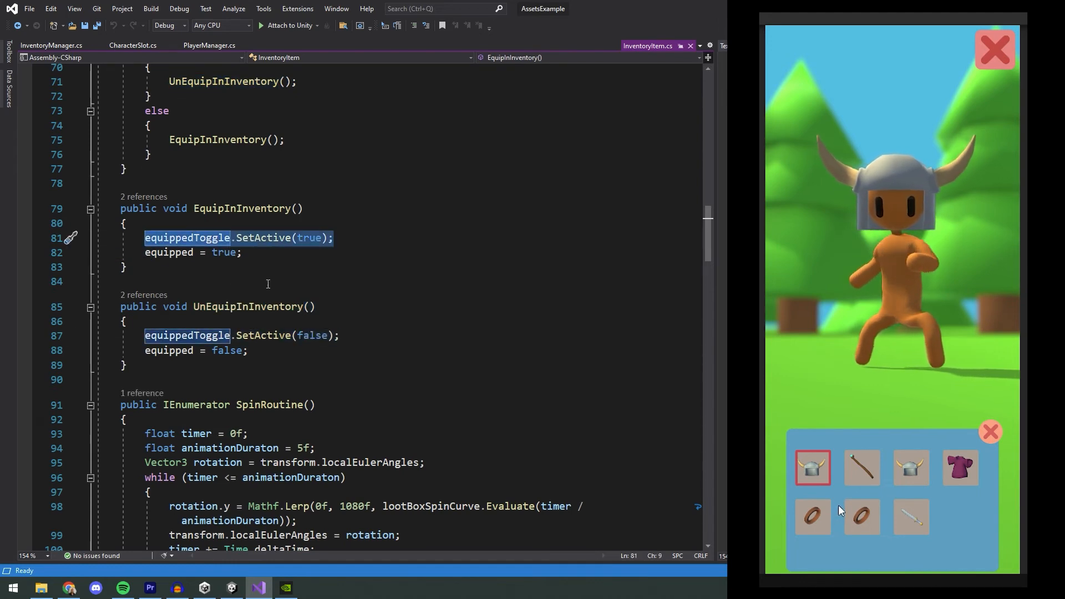
{"action": "left_click", "coordinate": [51, 45]}
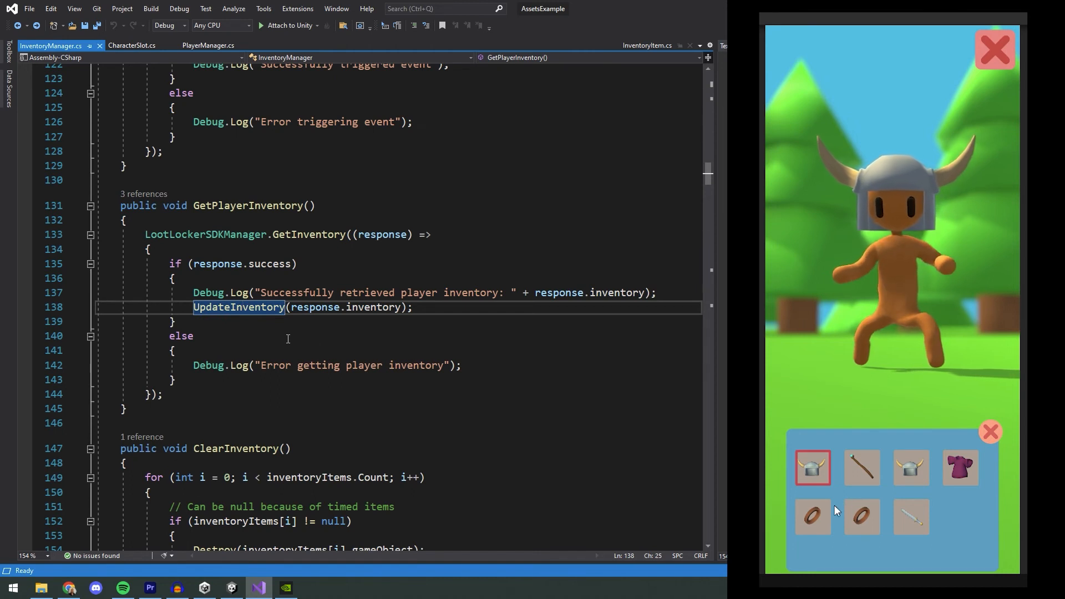
{"action": "left_click", "coordinate": [45, 45]}
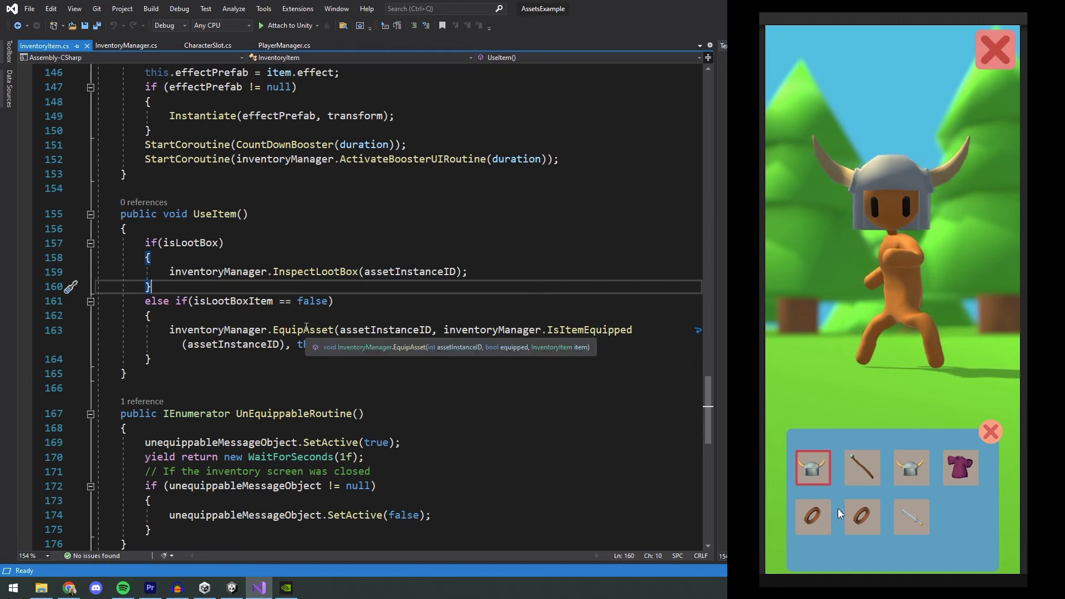
Jump to EquipAsset and check its IsItemEquipped and CanBeEquippedByPlayer calls.
{"action": "double_click", "coordinate": [303, 330]}
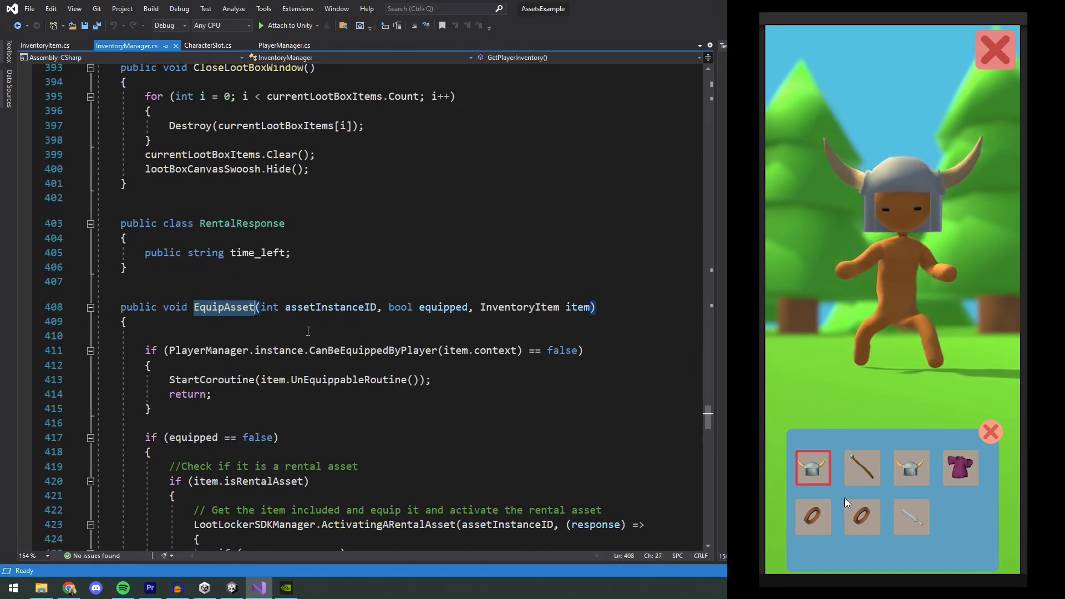
{"action": "left_click", "coordinate": [224, 307]}
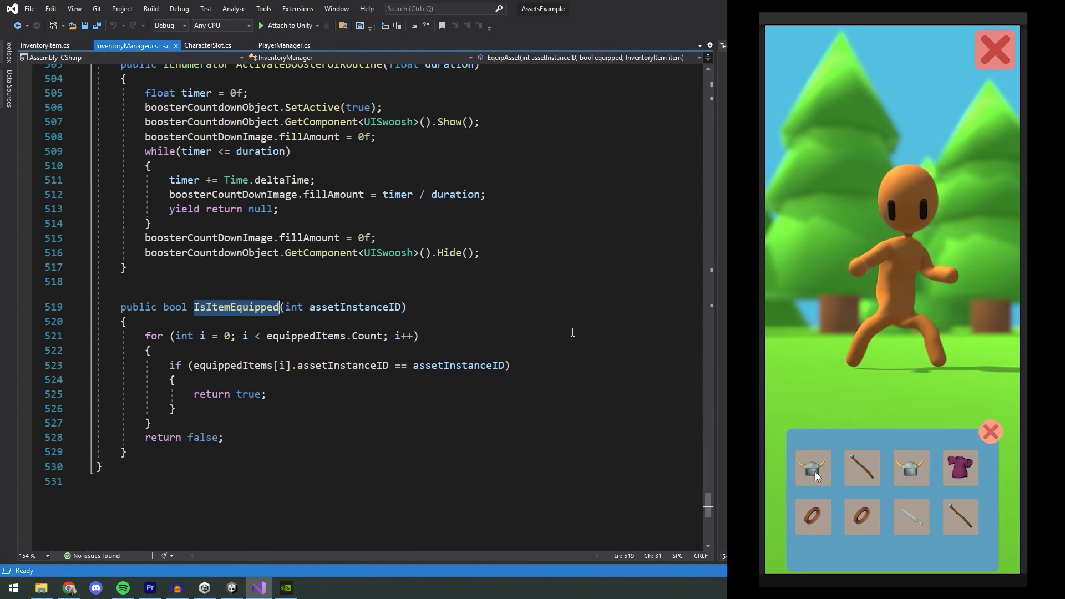
{"action": "left_click", "coordinate": [44, 45]}
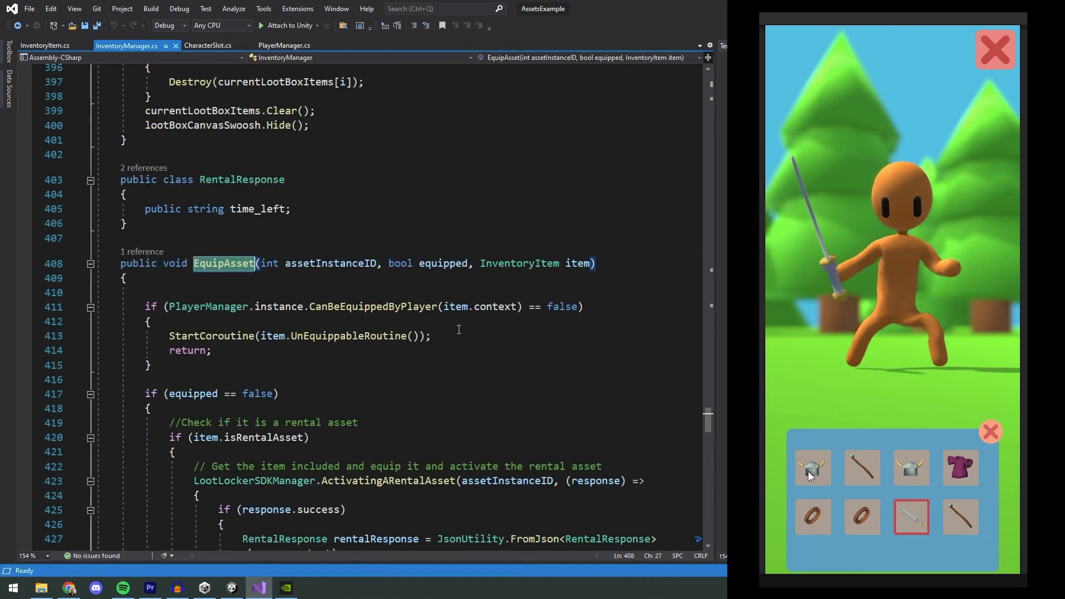
{"action": "left_click", "coordinate": [812, 467]}
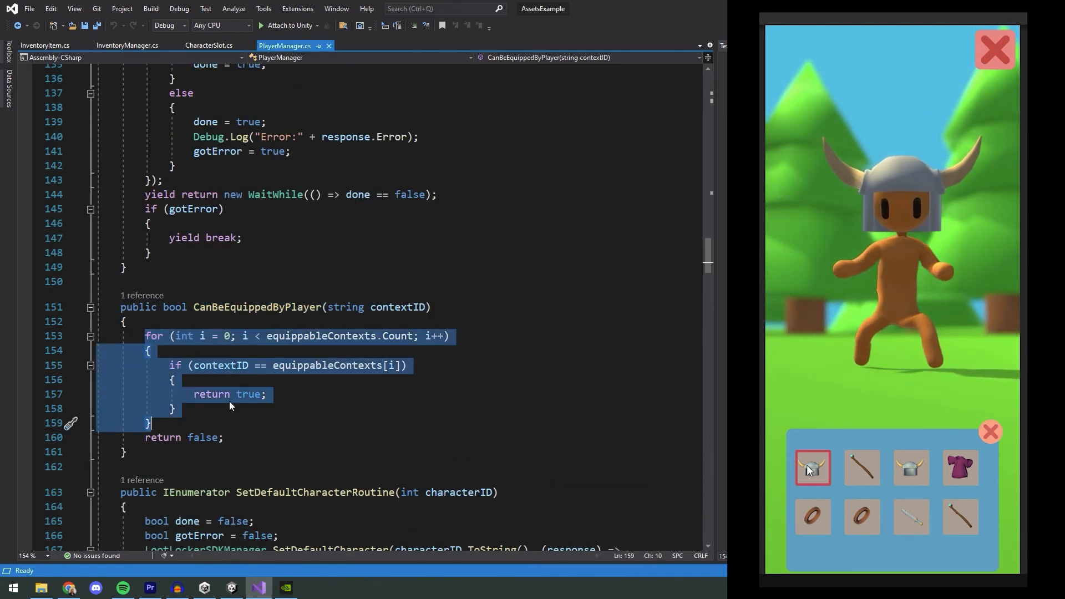
{"action": "left_click", "coordinate": [126, 45]}
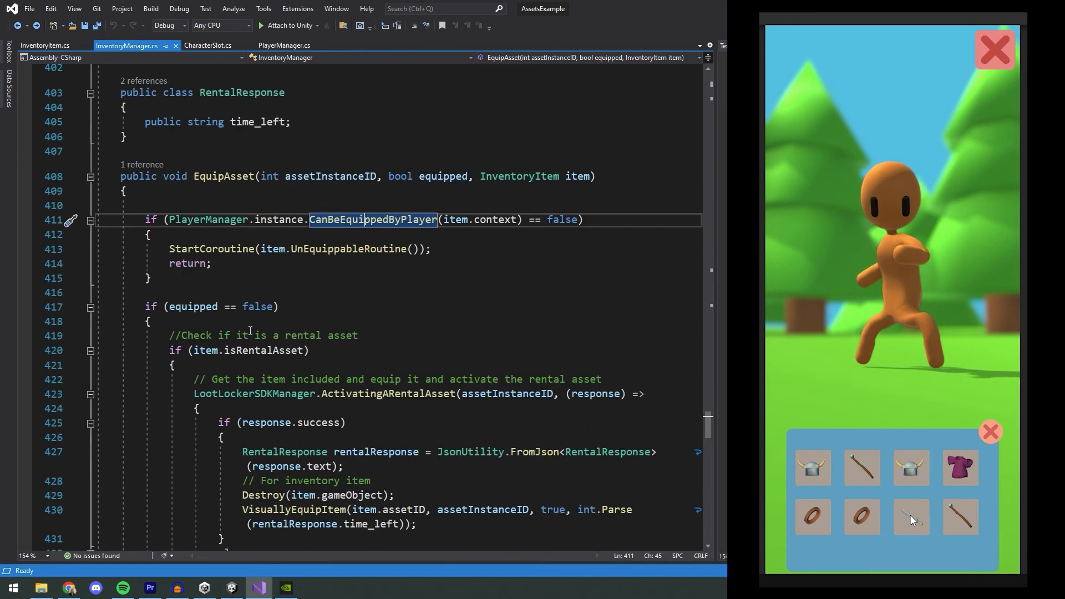
Trace the equip call, VisuallyEquipItem and EquipItemInInventory, then scroll to the unequip block.
{"action": "left_click", "coordinate": [910, 517]}
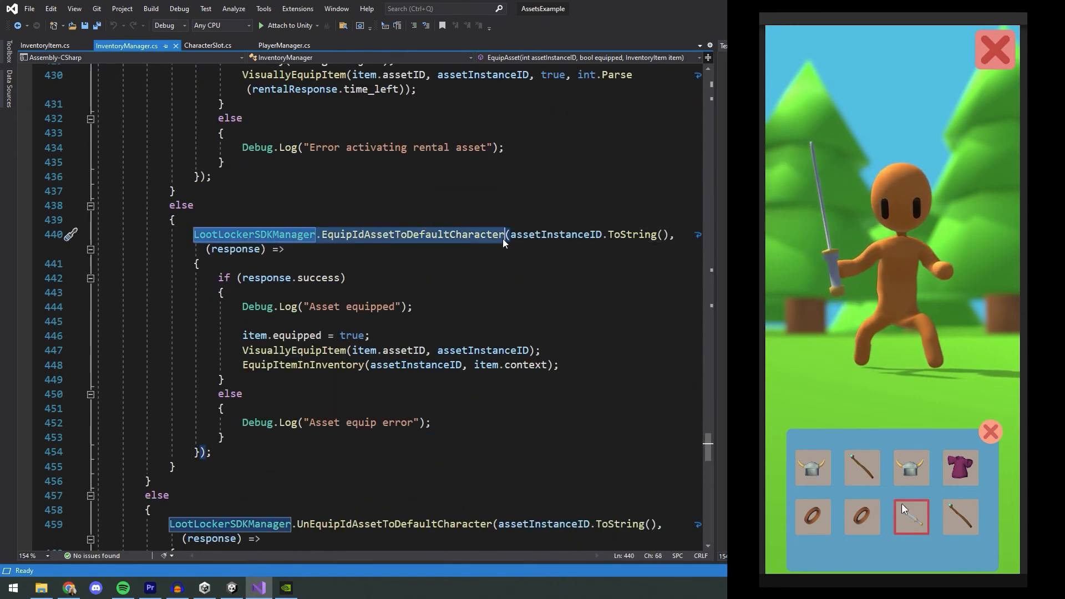
{"action": "left_click", "coordinate": [811, 467]}
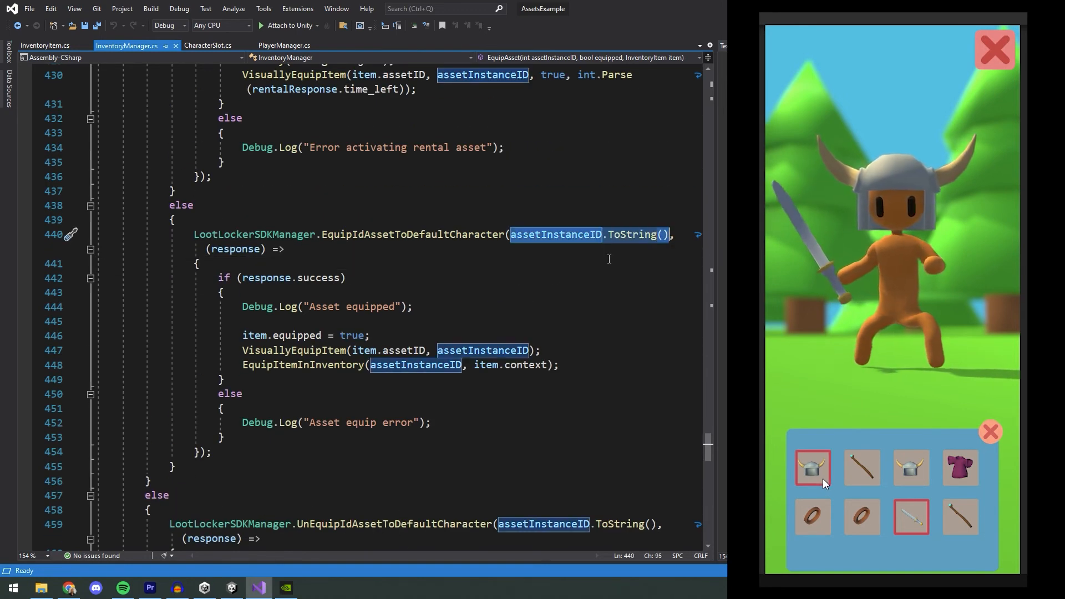
{"action": "left_click", "coordinate": [812, 467]}
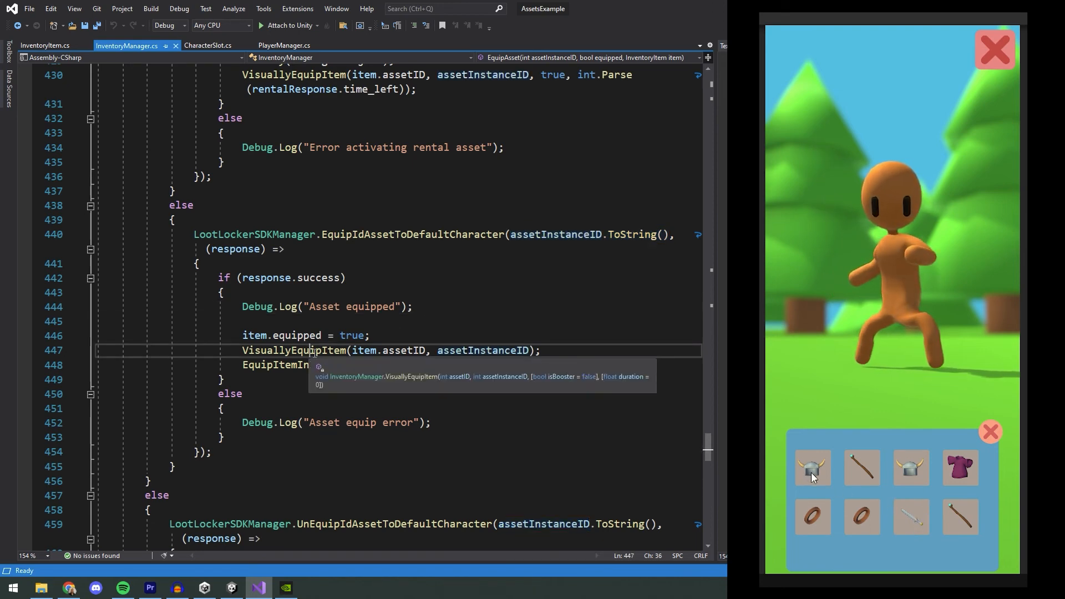
{"action": "left_click", "coordinate": [812, 467]}
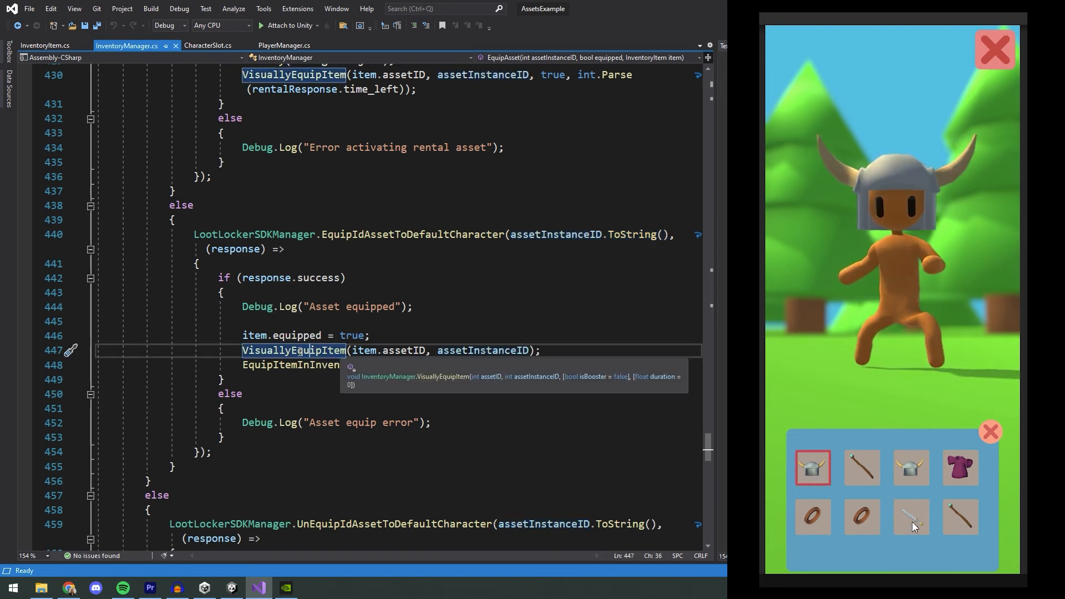
{"action": "left_click", "coordinate": [911, 517]}
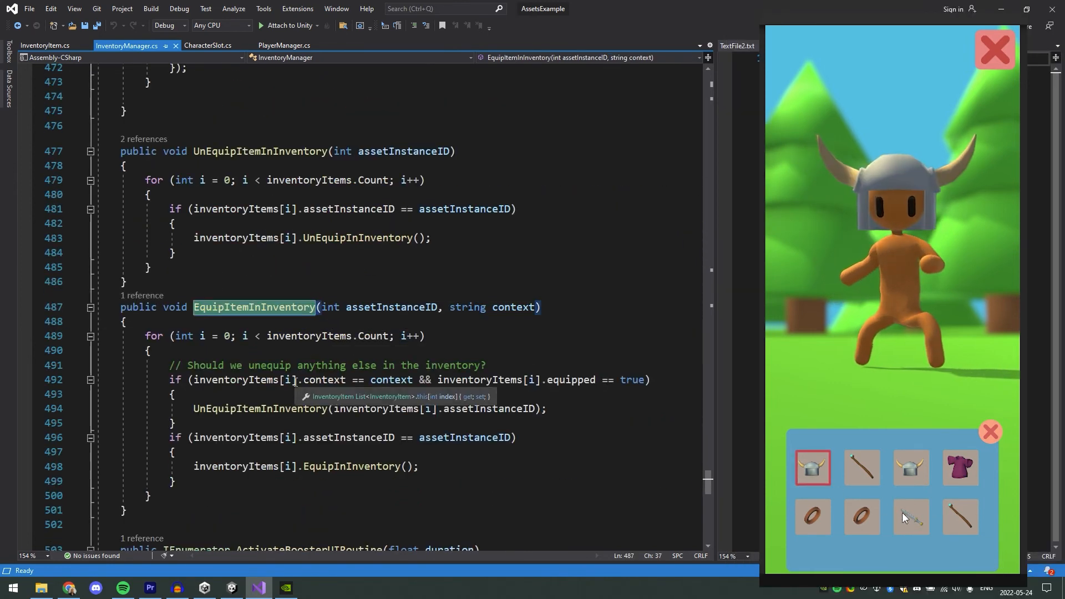
{"action": "left_click", "coordinate": [910, 517]}
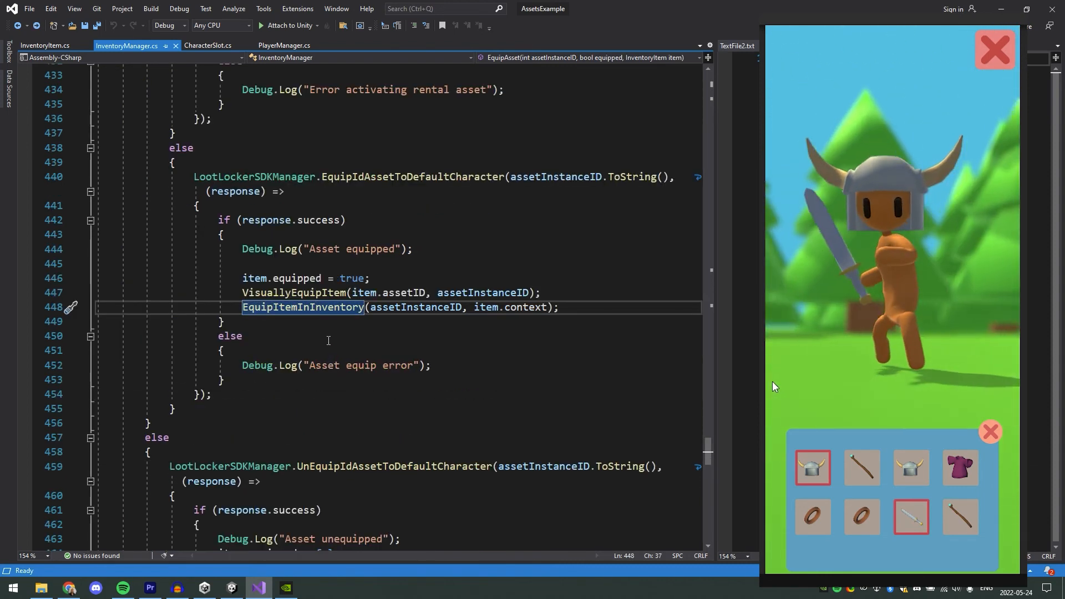
{"action": "scroll", "scroll_direction": "down", "scroll_amount": 3}
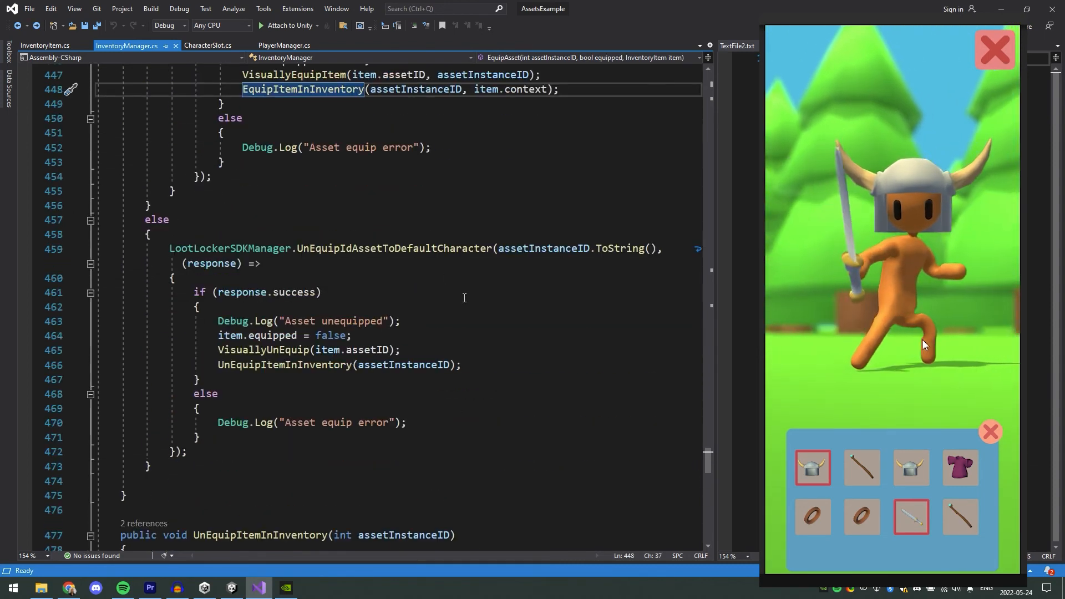